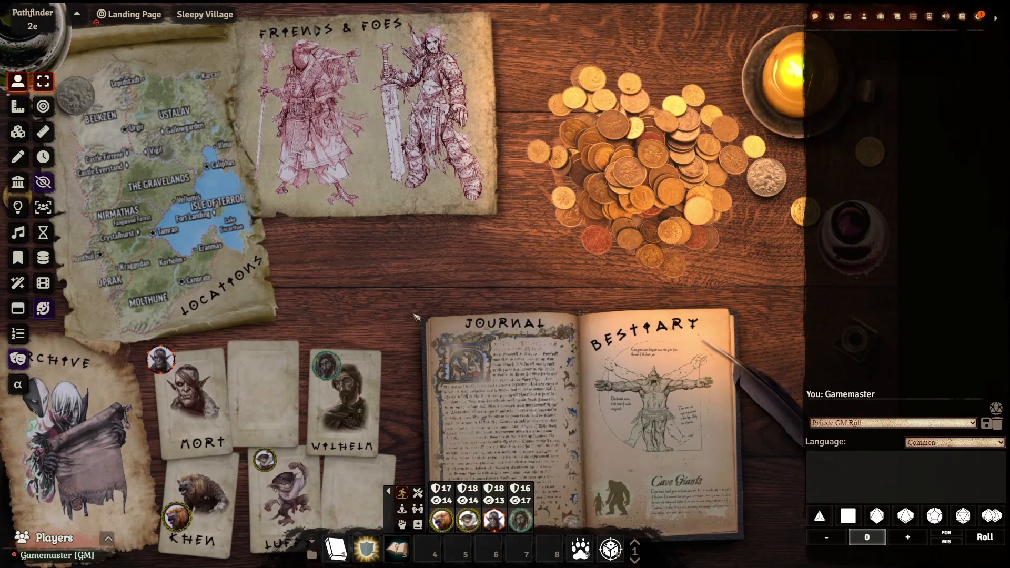
mouse_move(264, 459)
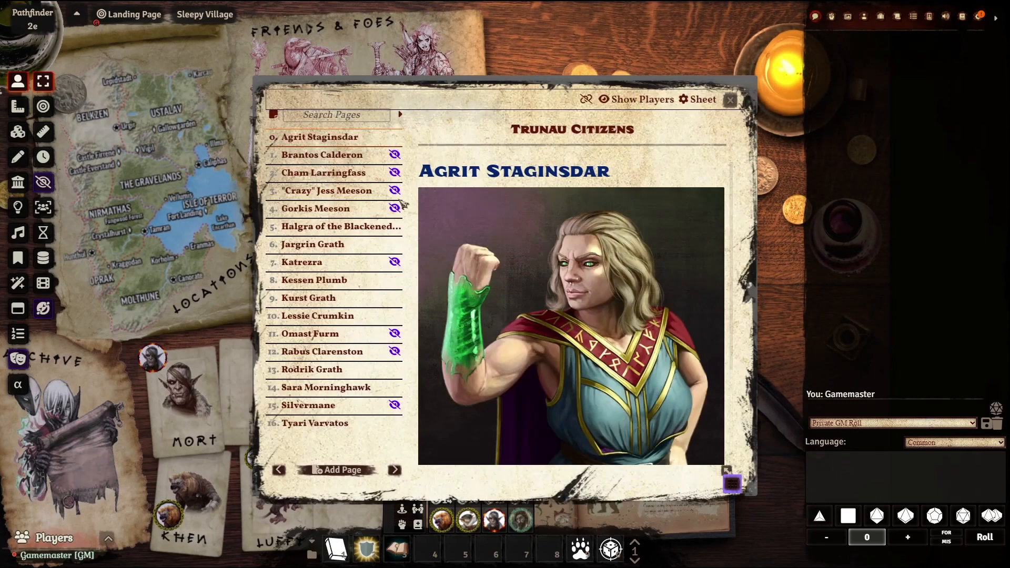
Close the journal entry, then view and close Wilhelm Woodes' character sheet from his card.
left_click(730, 100)
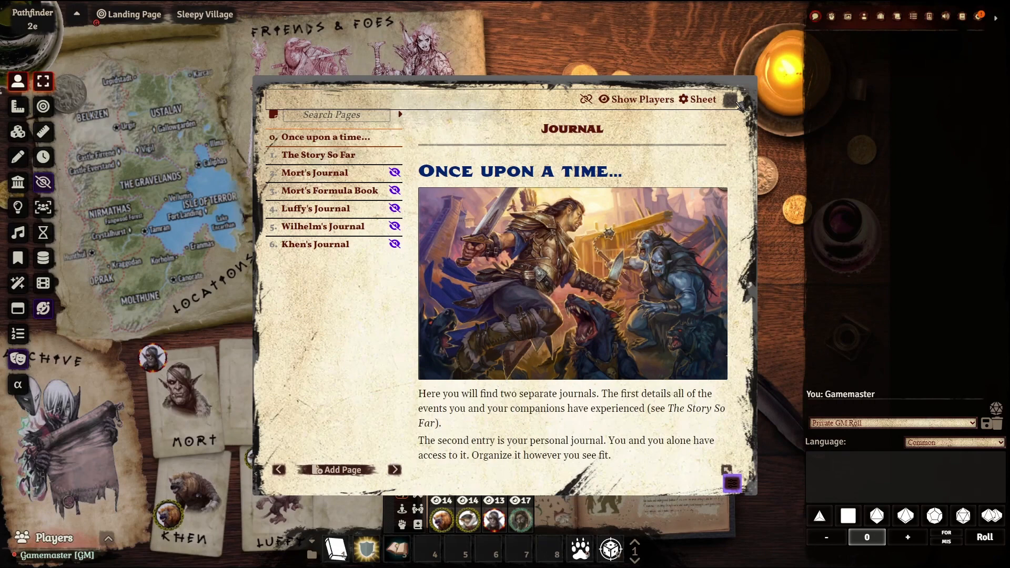
left_click(738, 103)
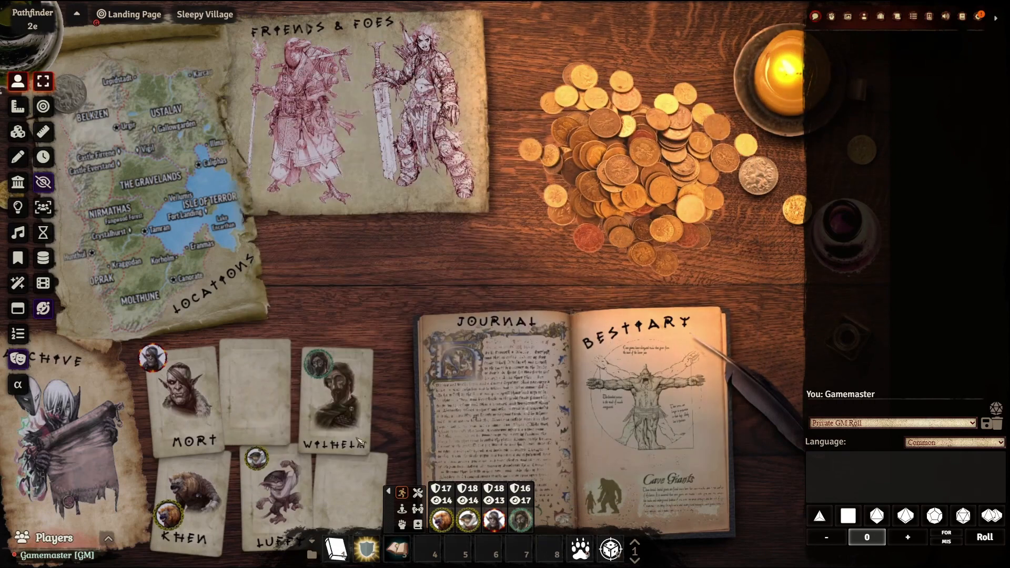
left_click(333, 393)
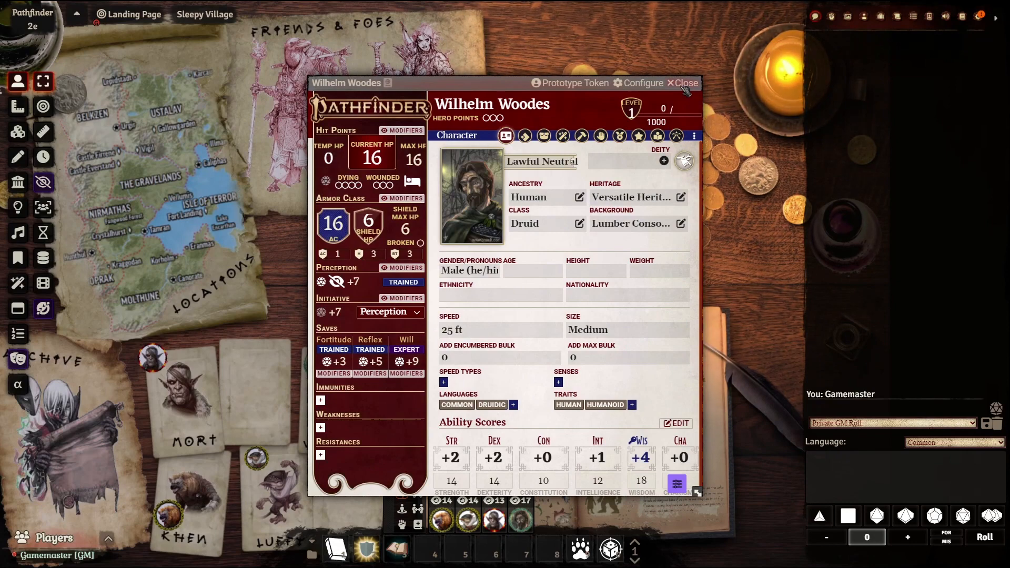
left_click(682, 82)
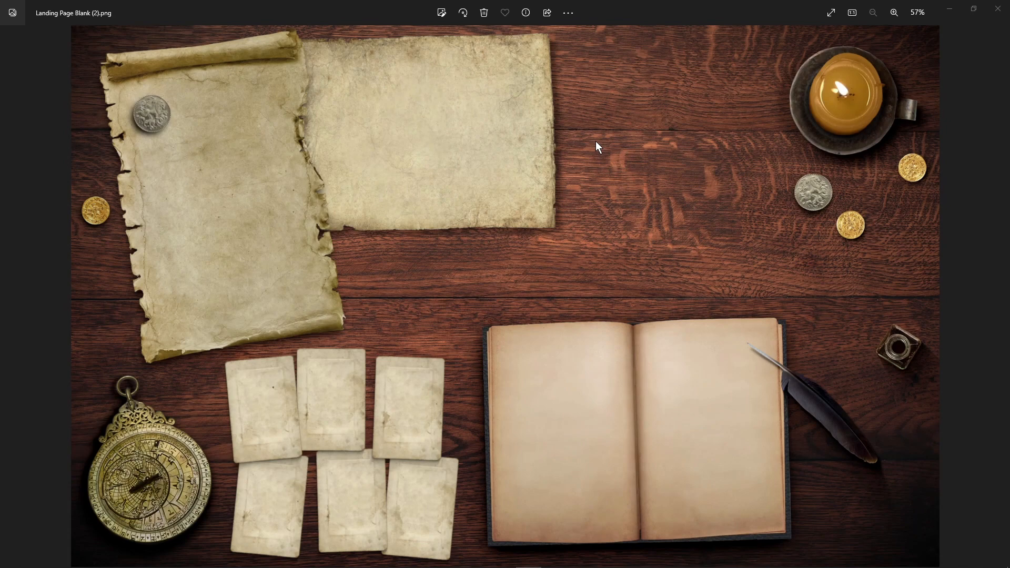
mouse_move(961, 57)
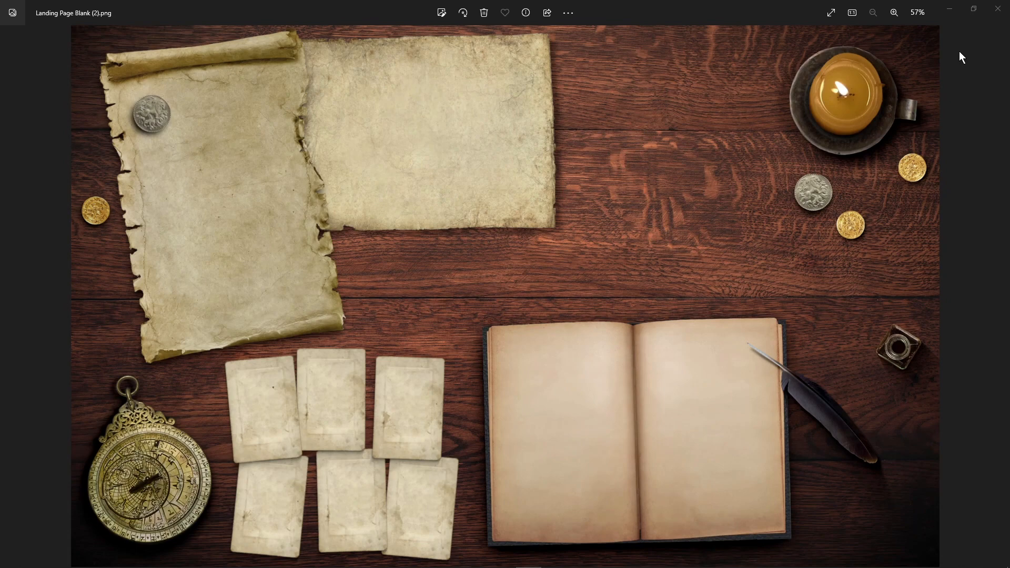
mouse_move(1001, 9)
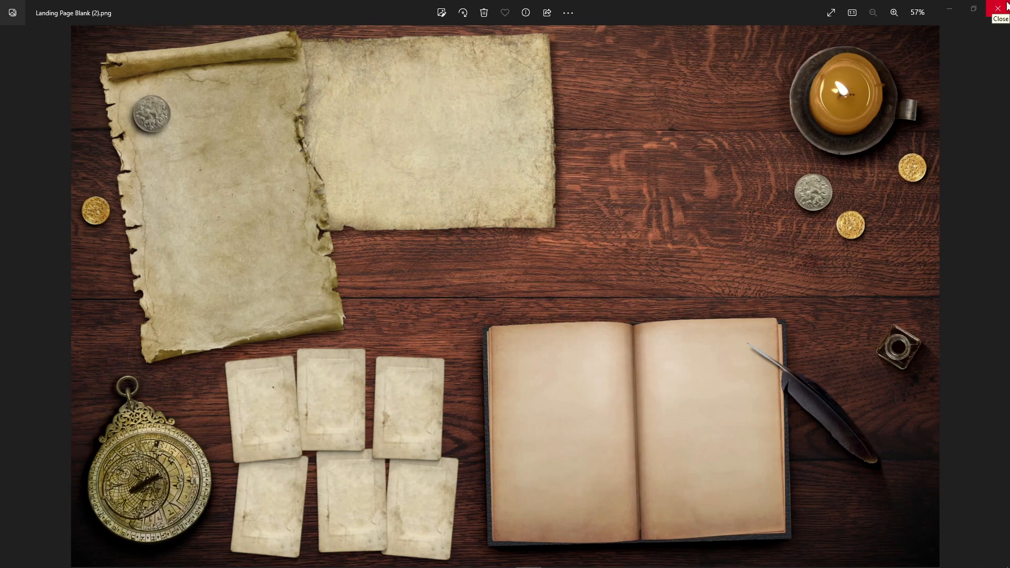
Open Landing Page Blank (1).png in Pixlr X, resized to Full HD 1920 × 1200.
left_click(1000, 8)
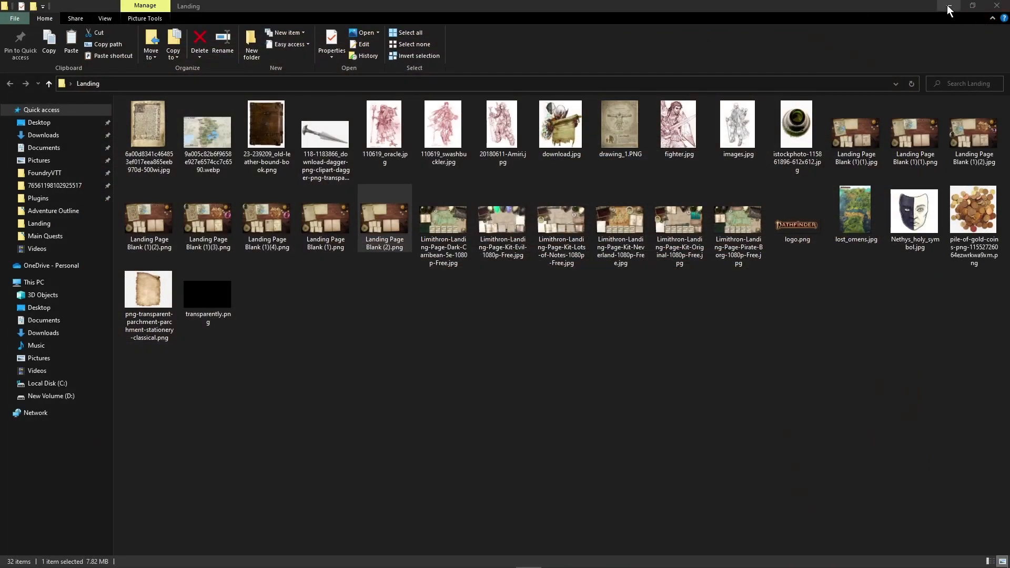
mouse_move(1003, 6)
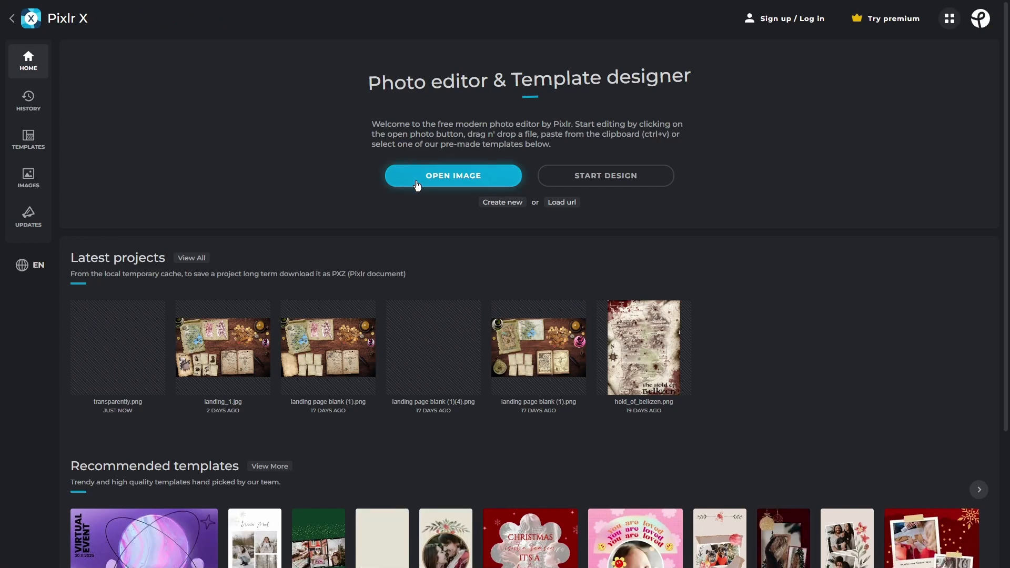
left_click(453, 176)
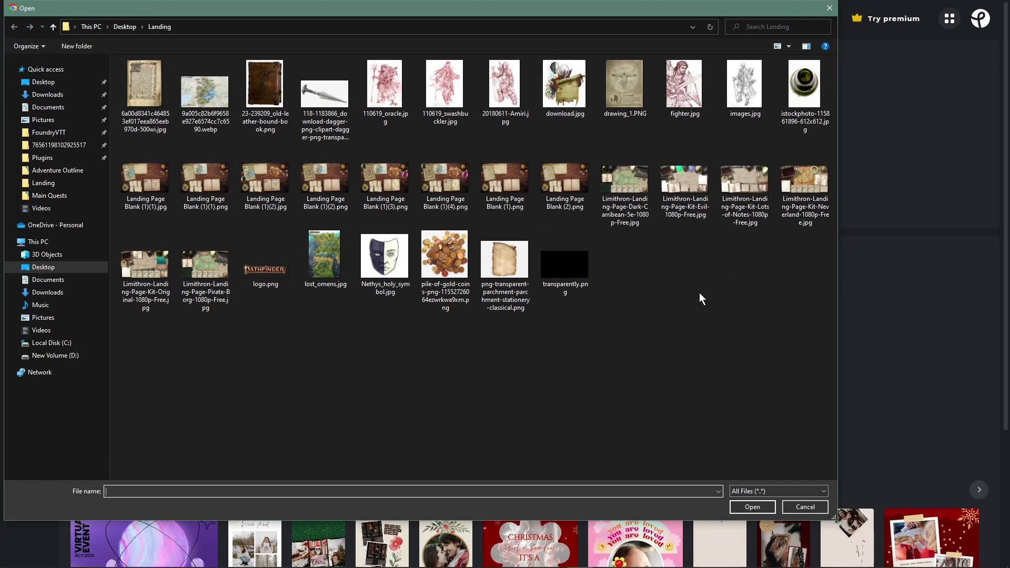
left_click(506, 183)
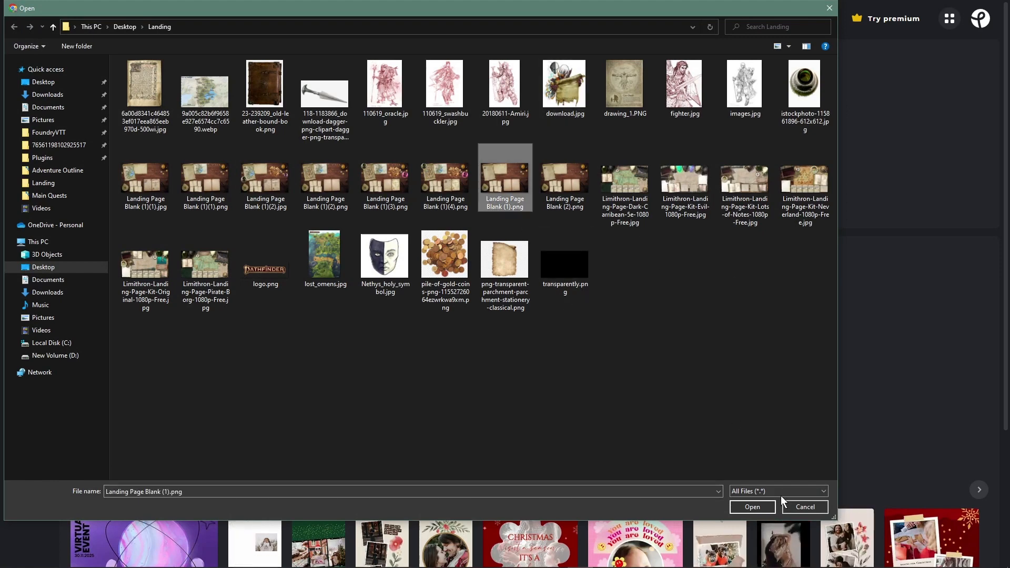
left_click(751, 508)
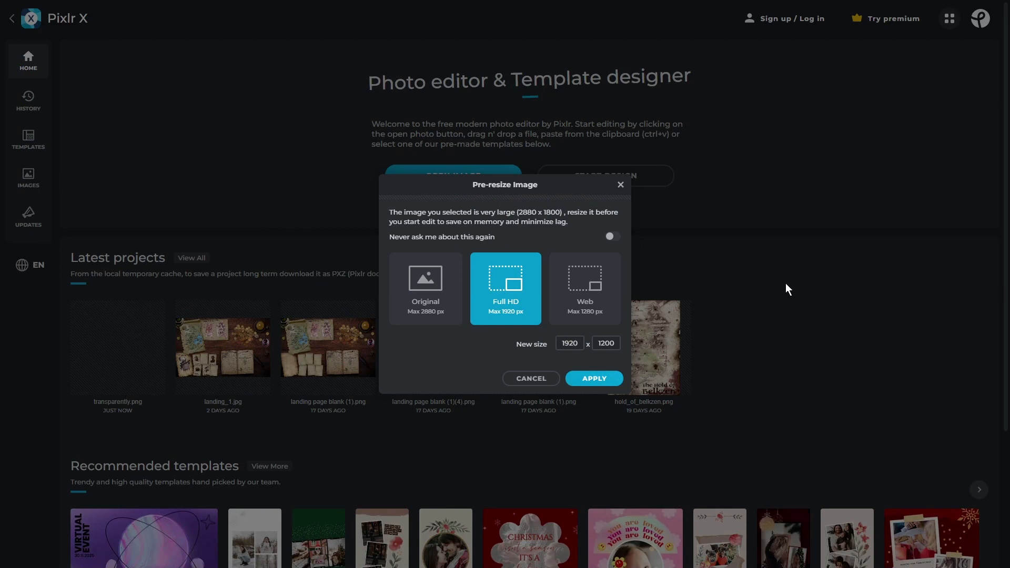
mouse_move(523, 298)
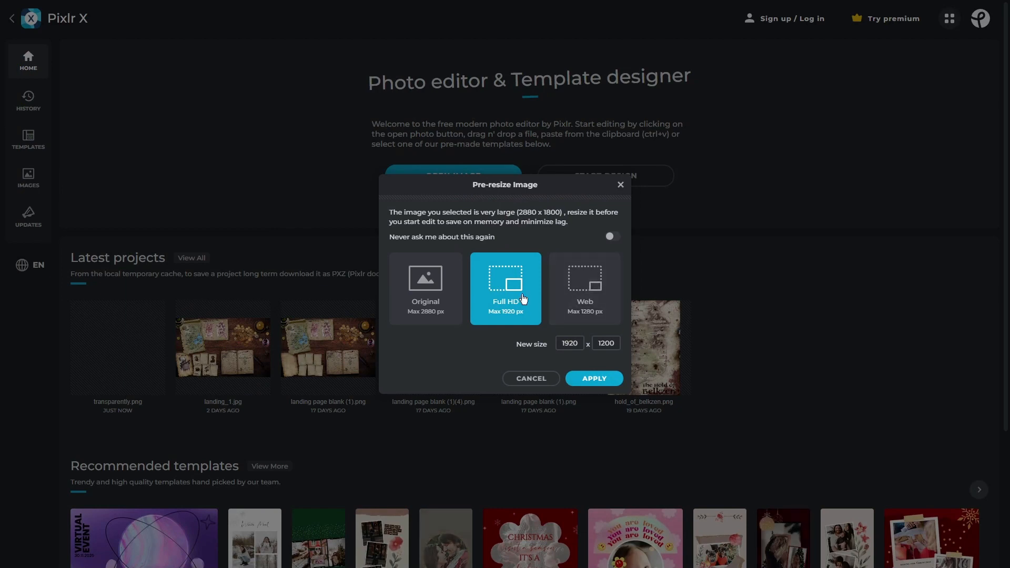
left_click(593, 378)
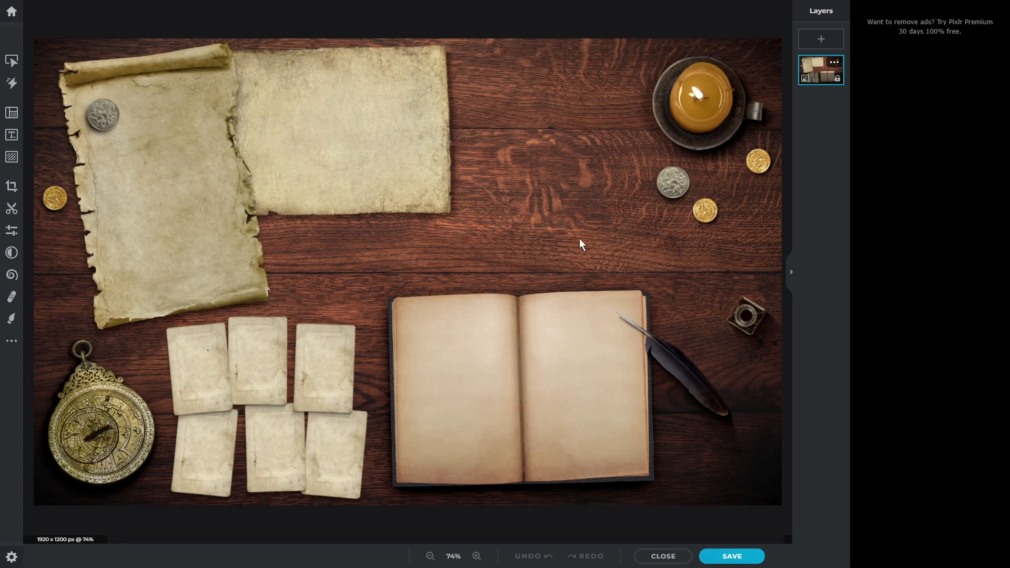
mouse_move(726, 151)
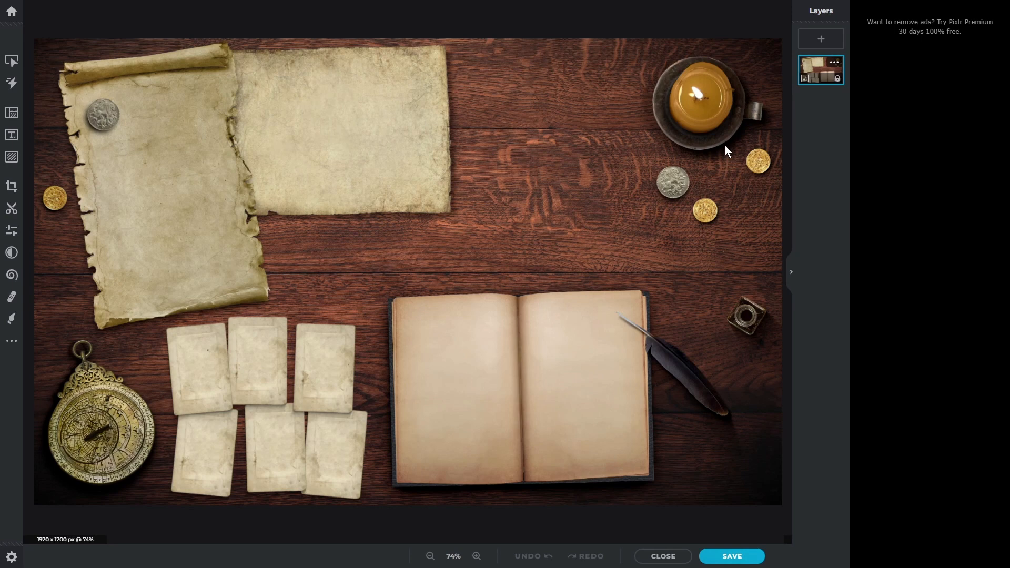
mouse_move(821, 38)
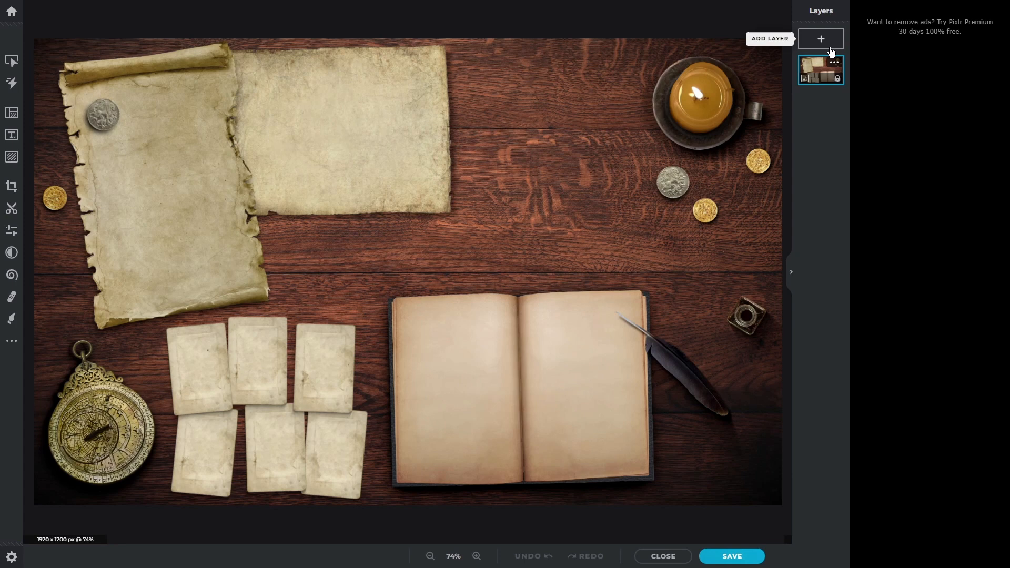
Add 110619_oracle.jpg from the Landing folder as a new image layer.
left_click(821, 38)
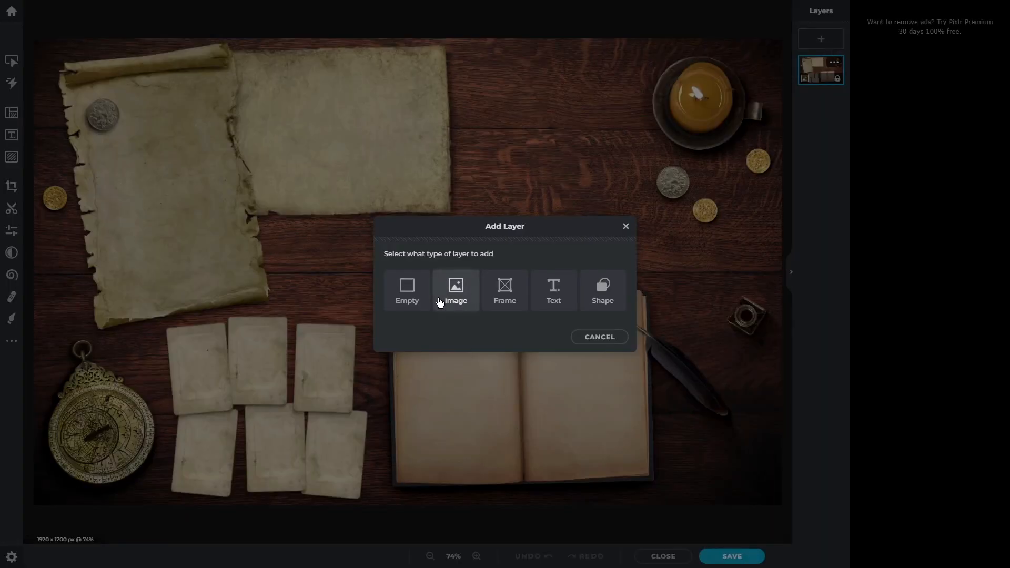
left_click(455, 290)
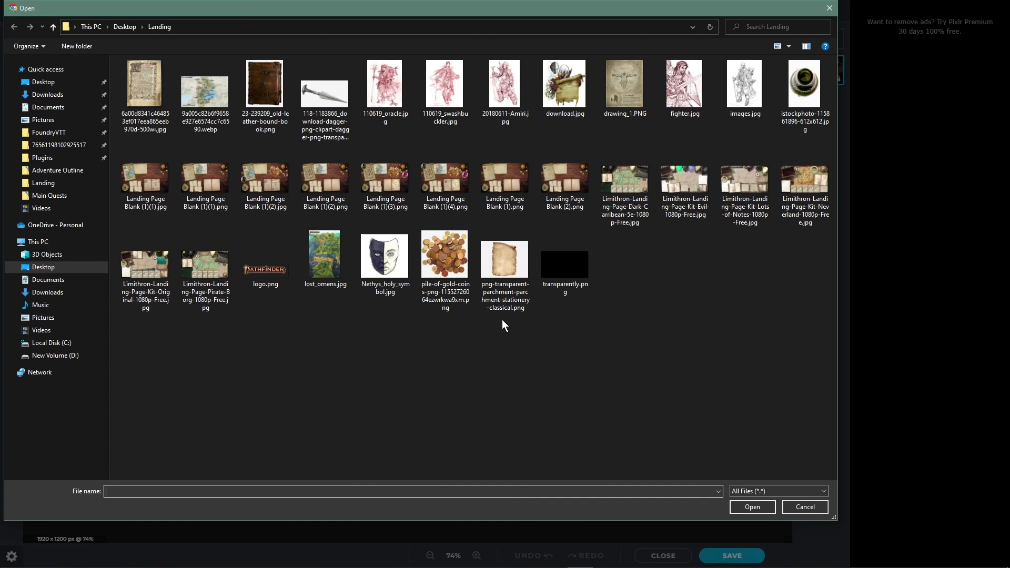
mouse_move(501, 326)
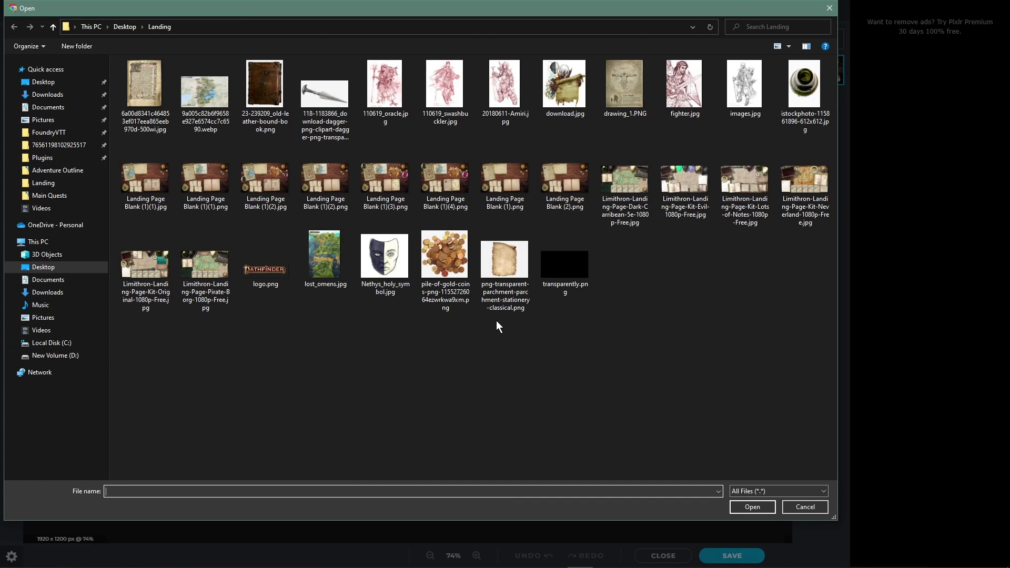
left_click(444, 87)
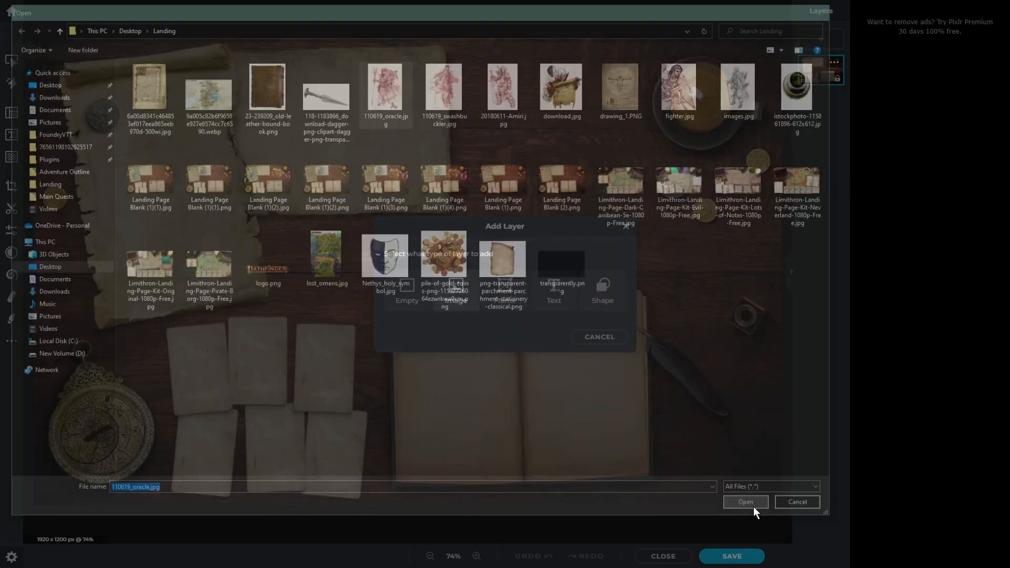
Place the oracle drawing layer over the large parchment, then deselect it.
left_click(745, 502)
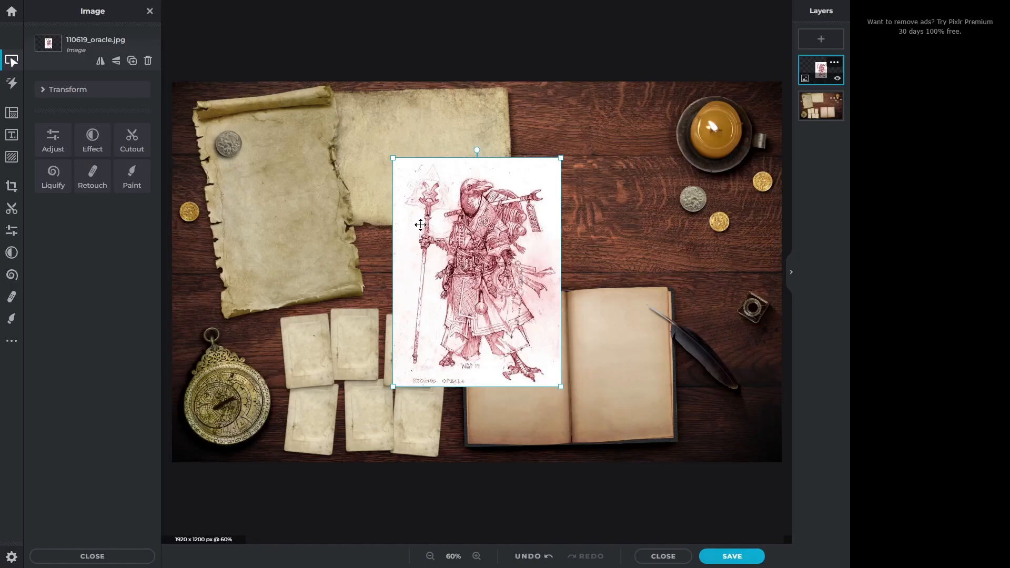
mouse_move(446, 144)
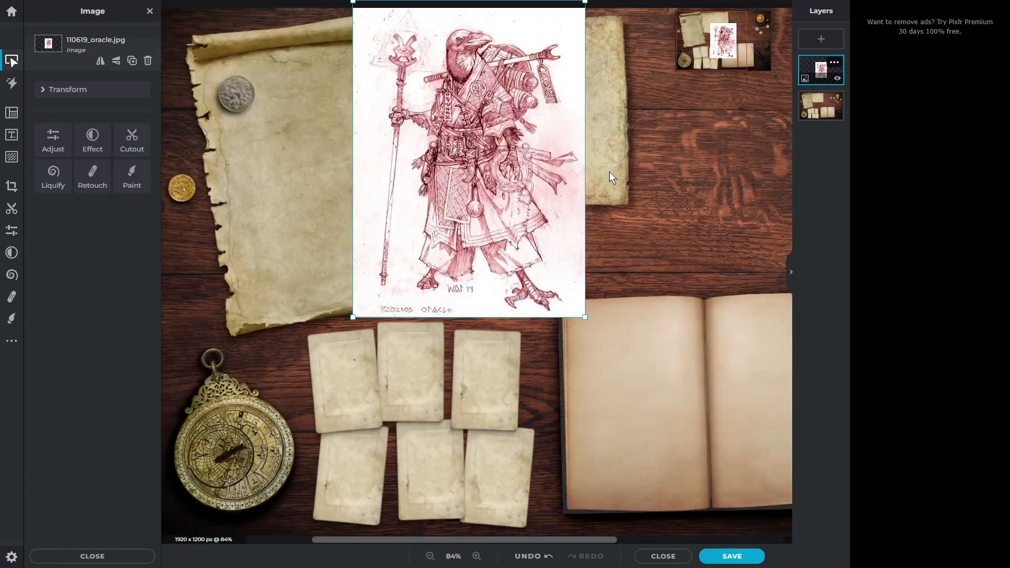
left_click(476, 556)
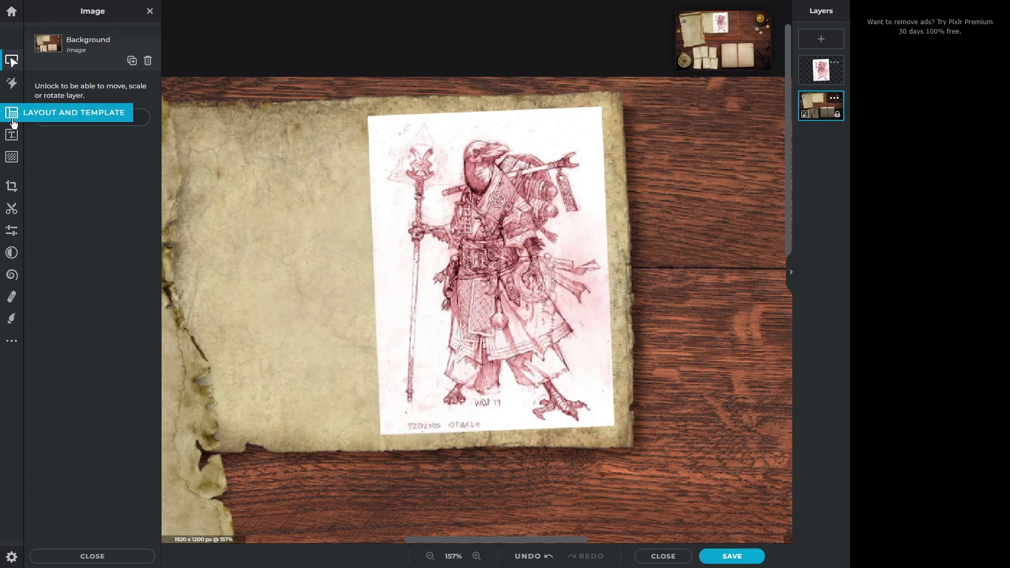
left_click(11, 208)
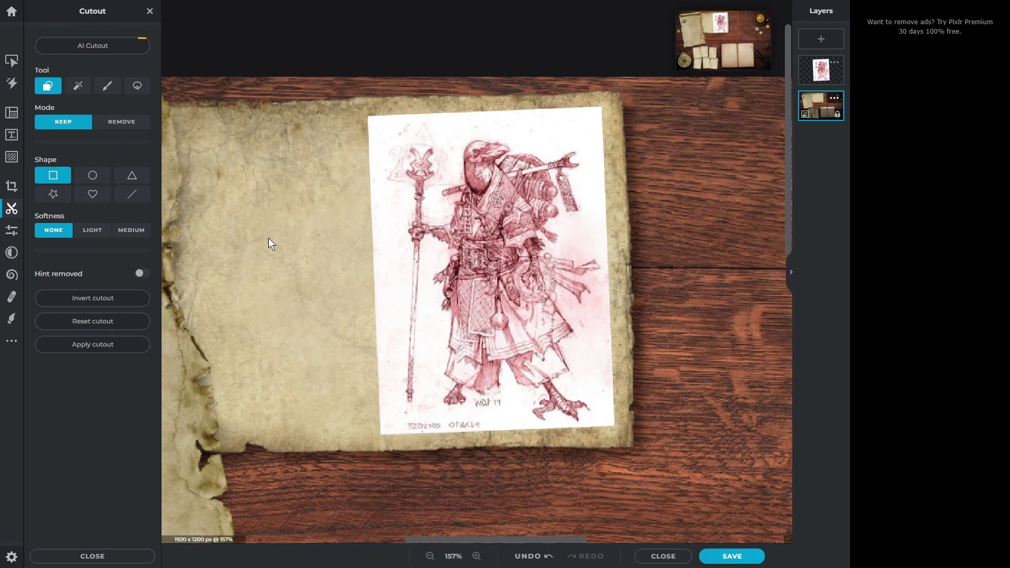
mouse_move(107, 85)
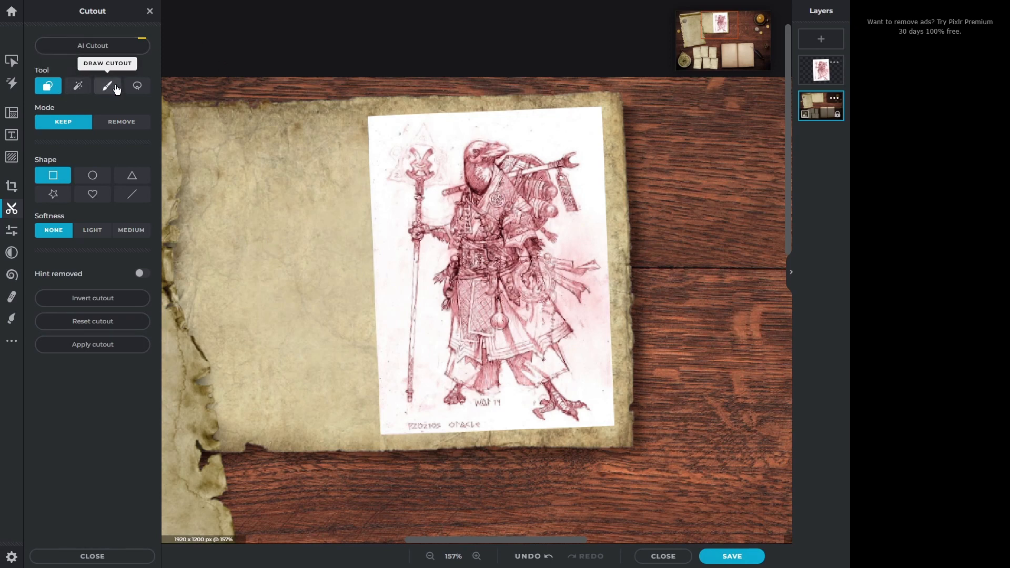
left_click(107, 86)
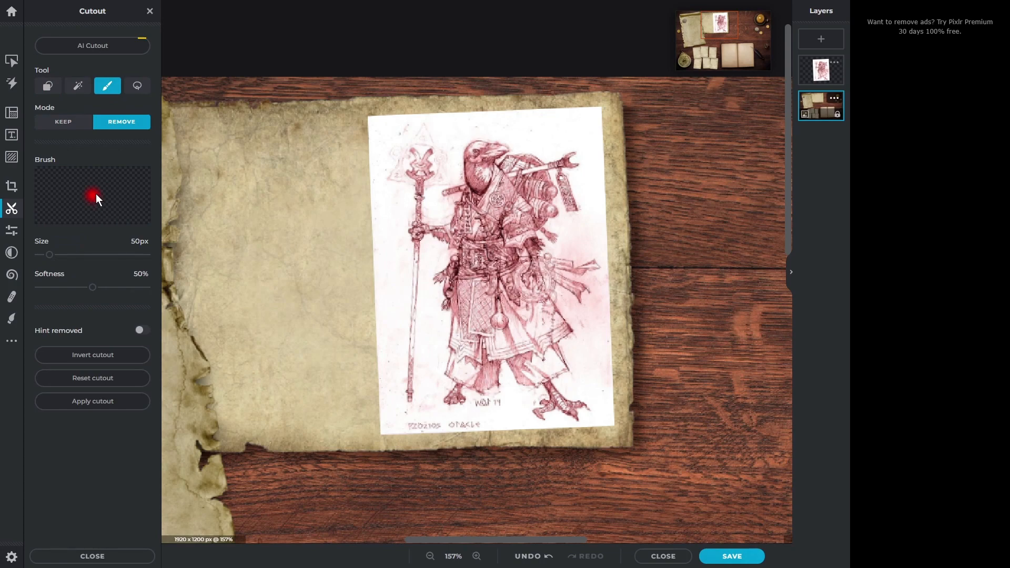
mouse_move(115, 261)
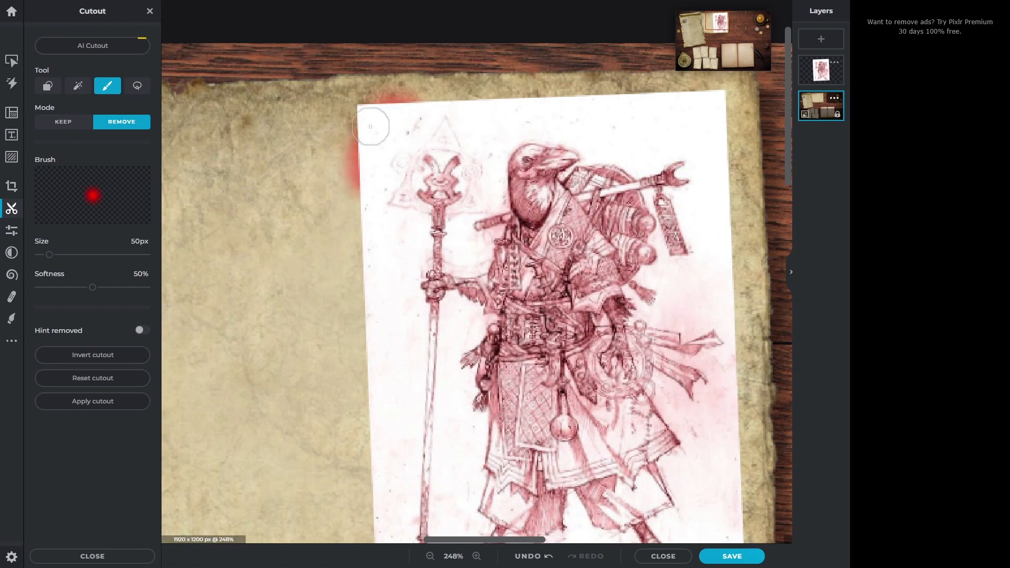
left_click_drag(371, 126, 380, 192)
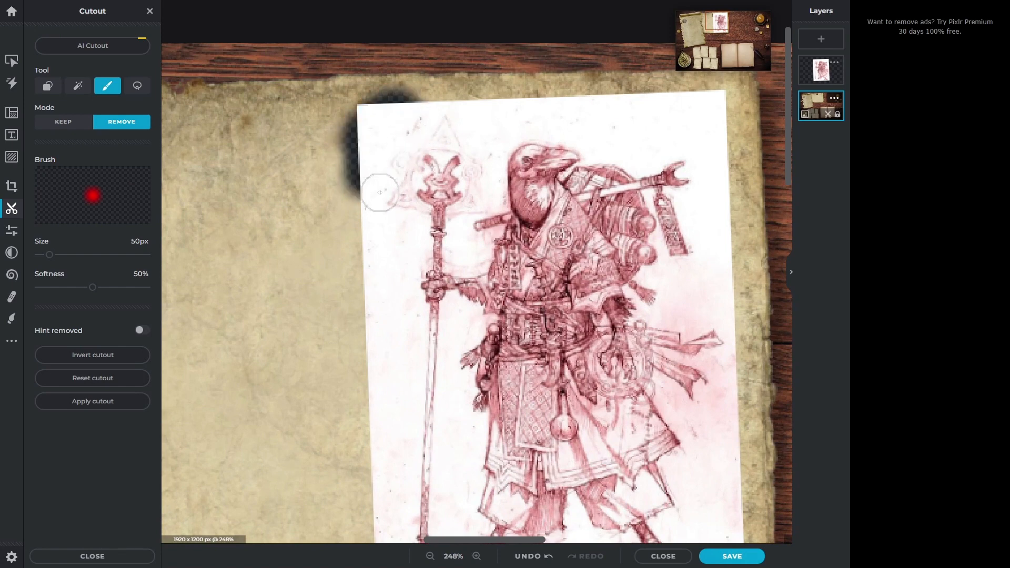
left_click(528, 557)
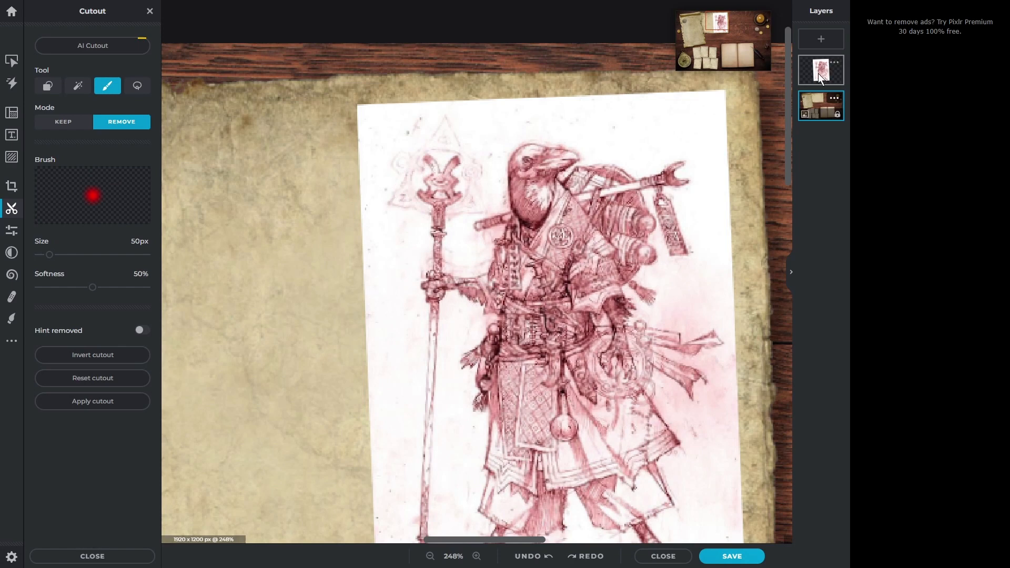
left_click(821, 69)
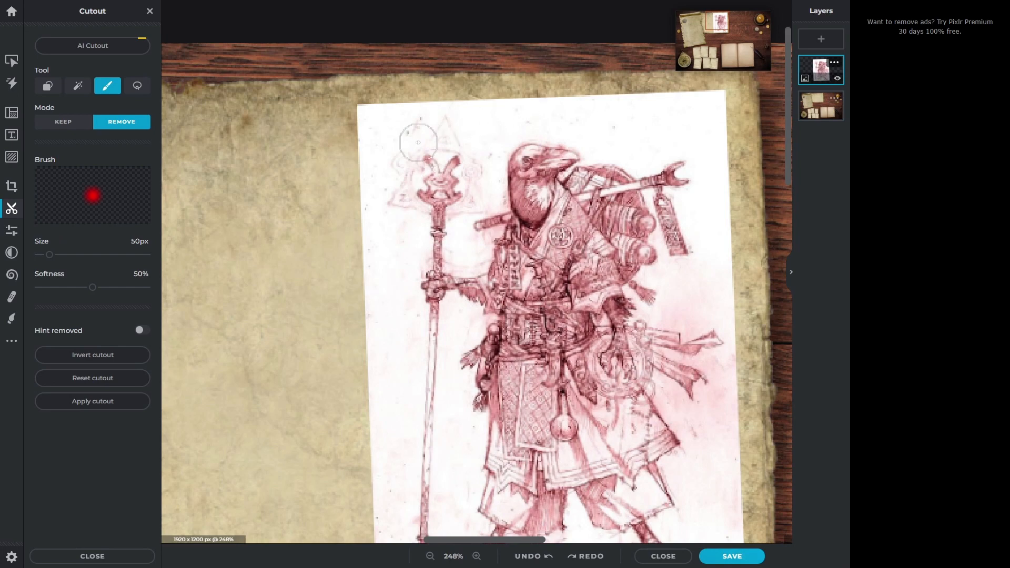
left_click(821, 107)
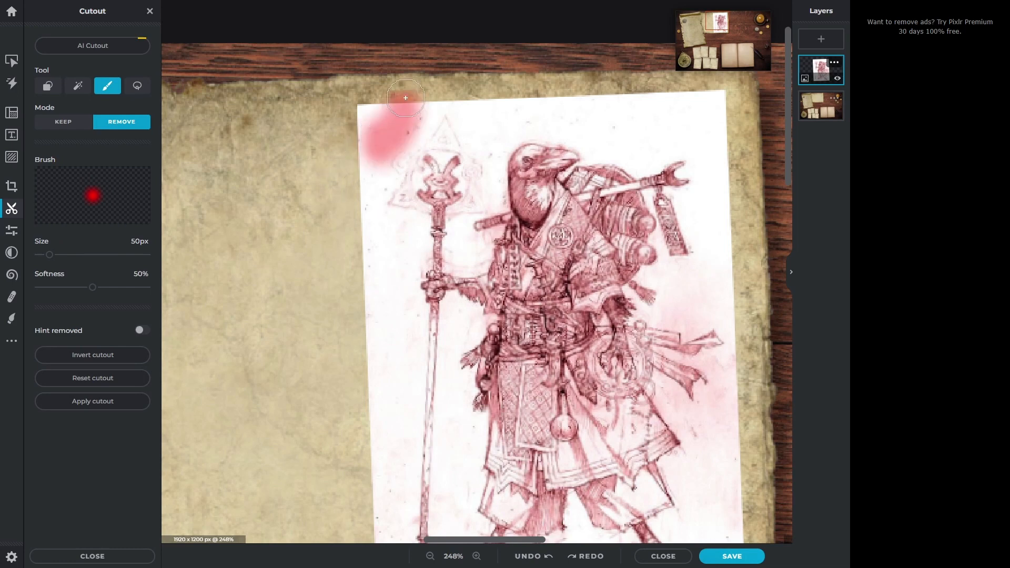
left_click_drag(405, 98, 416, 121)
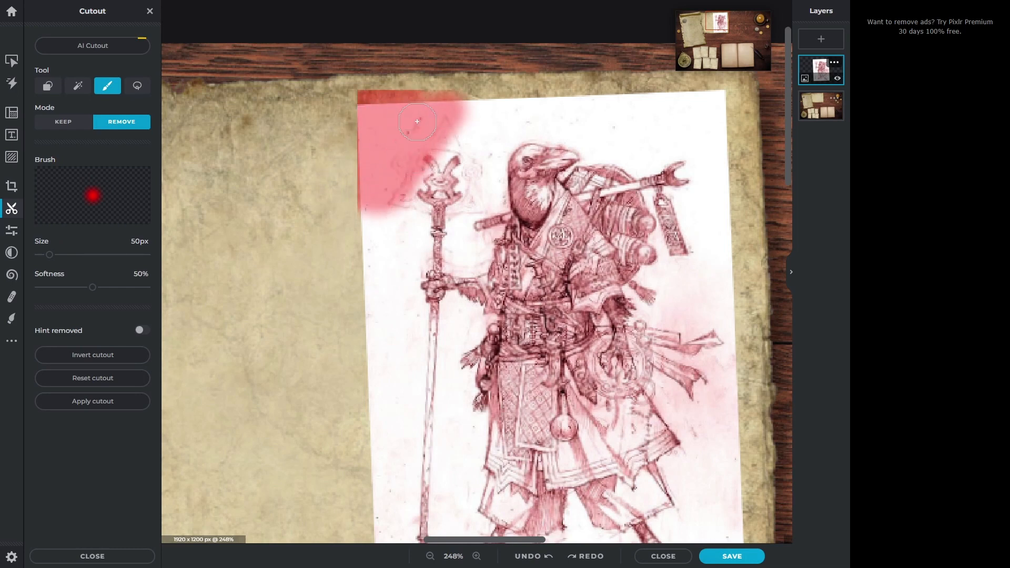
left_click_drag(417, 121, 379, 285)
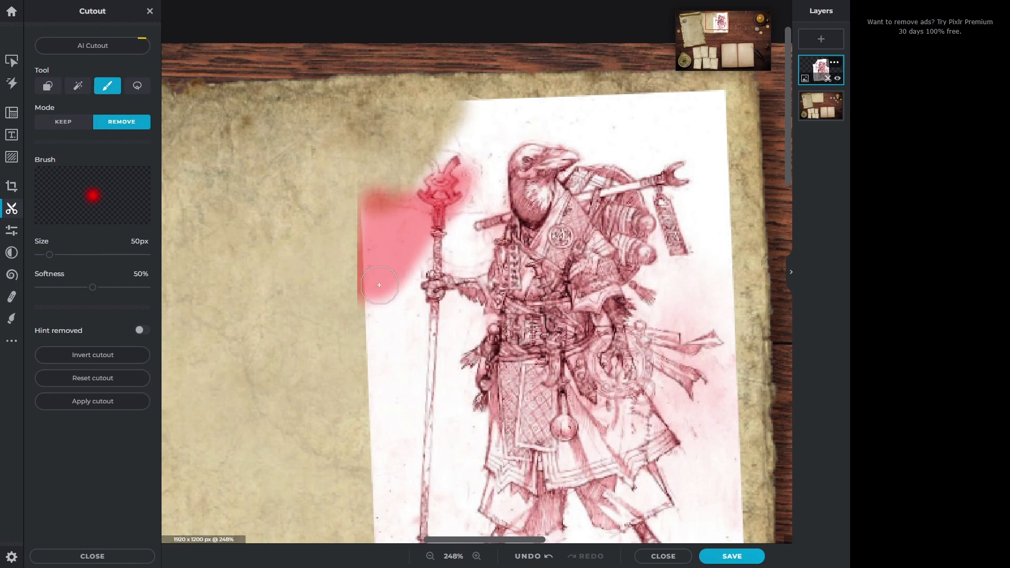
left_click_drag(379, 285, 550, 224)
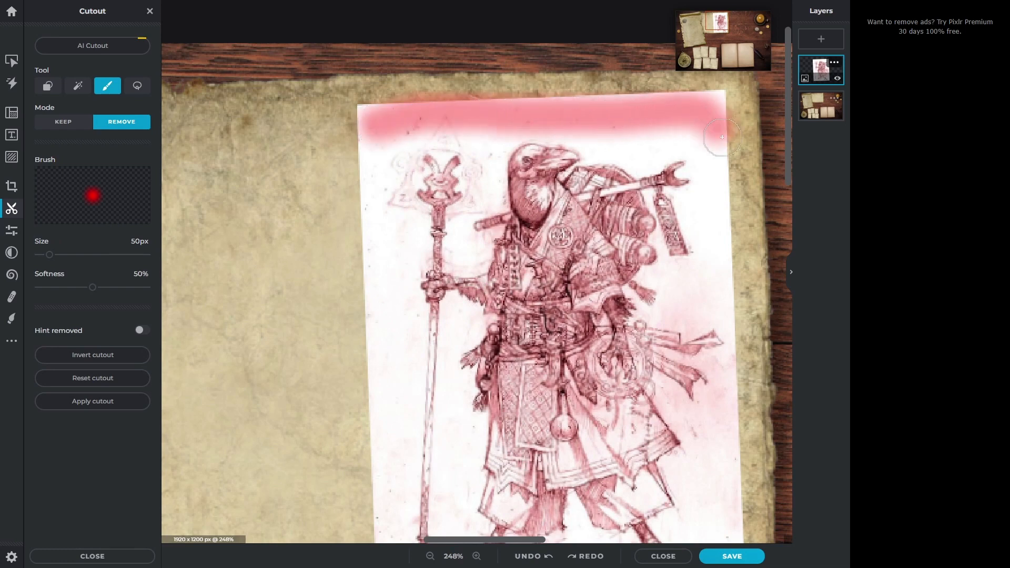
left_click_drag(722, 136, 426, 117)
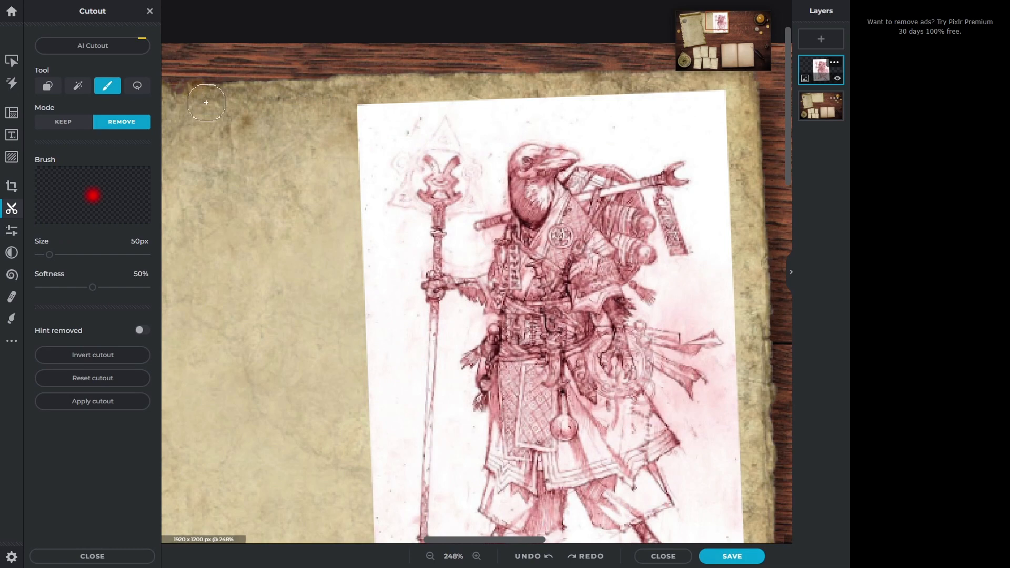
mouse_move(77, 84)
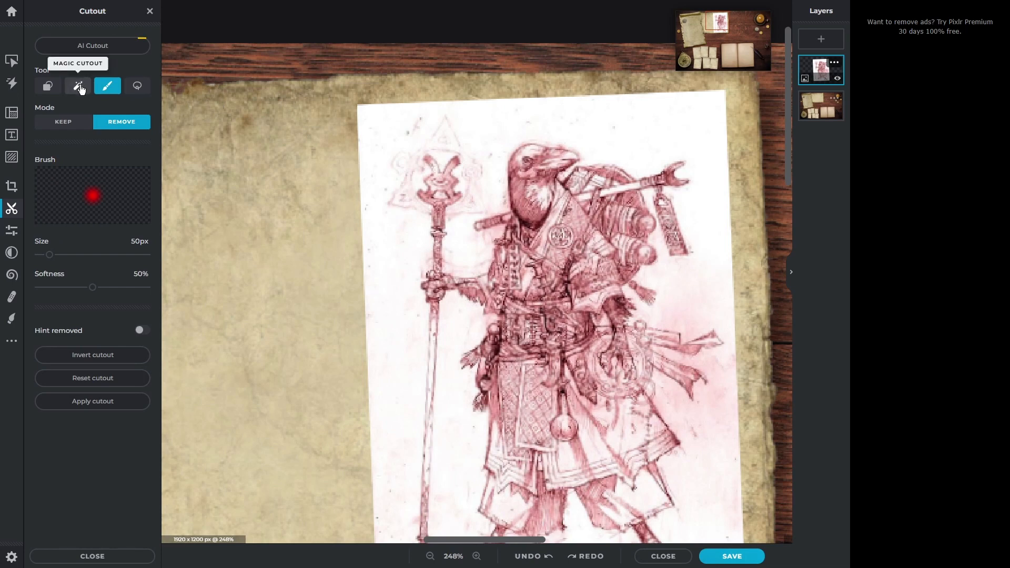
Cut away the oracle sketch's white paper with Magic Cutout at tolerance 41, brushing the edges clean.
left_click(77, 86)
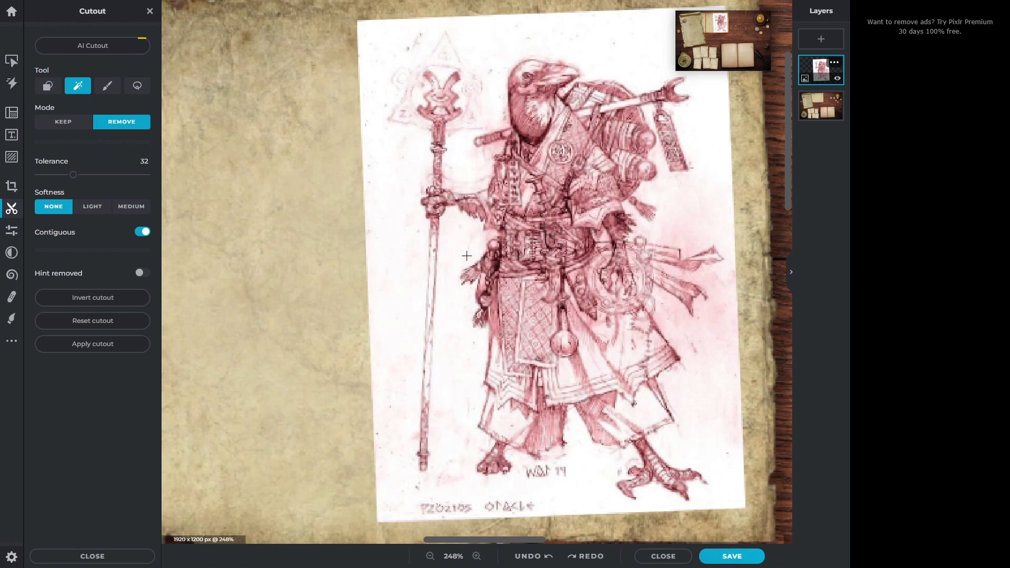
mouse_move(121, 121)
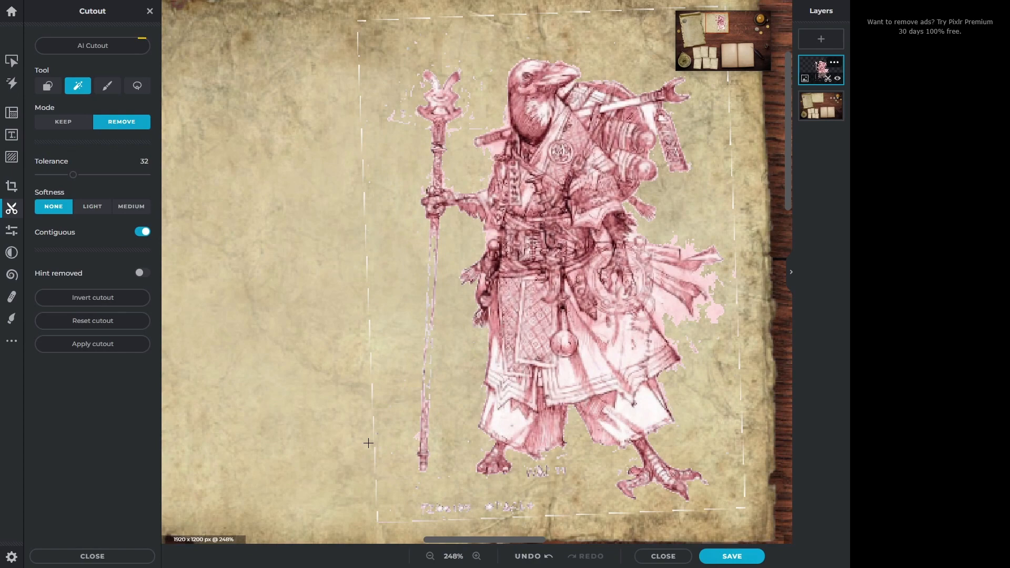
left_click_drag(73, 175, 83, 175)
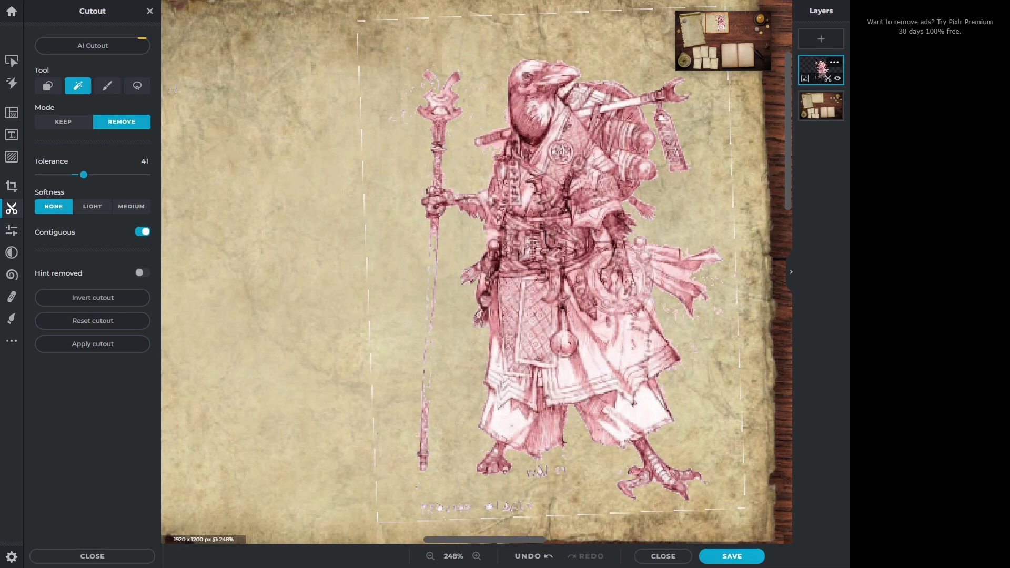
left_click(107, 86)
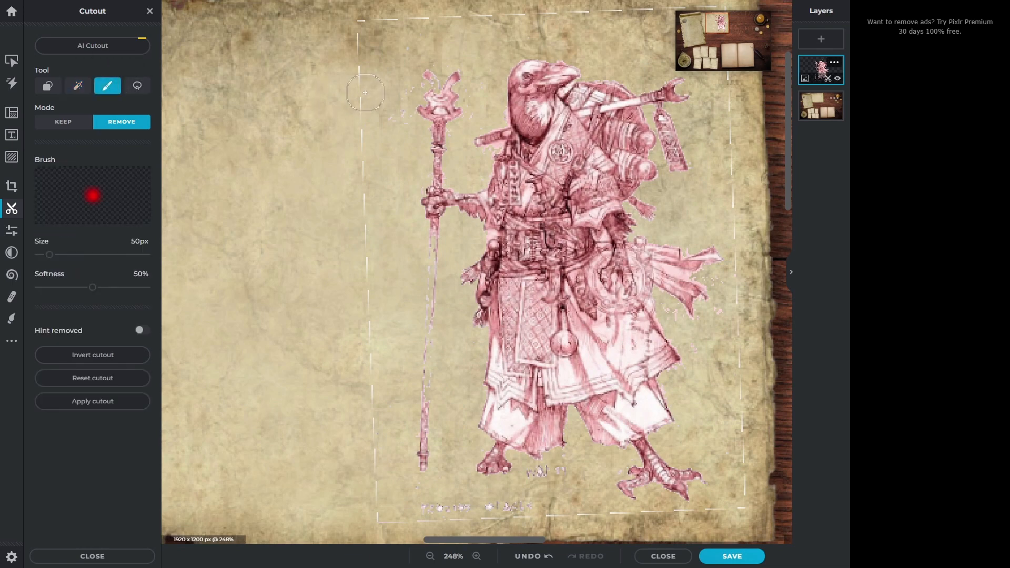
left_click_drag(368, 90, 356, 168)
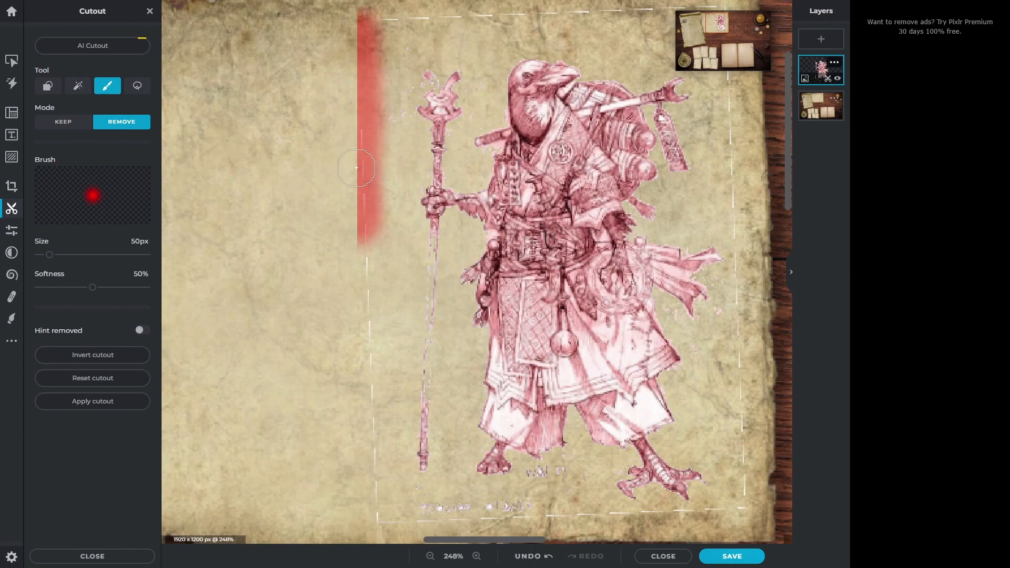
left_click_drag(356, 167, 509, 508)
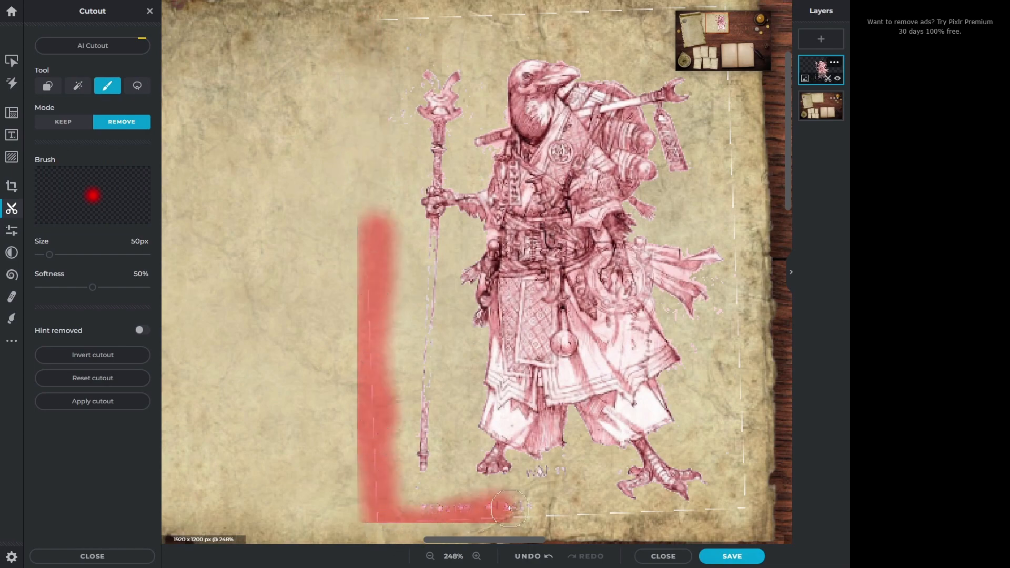
left_click_drag(509, 508, 742, 190)
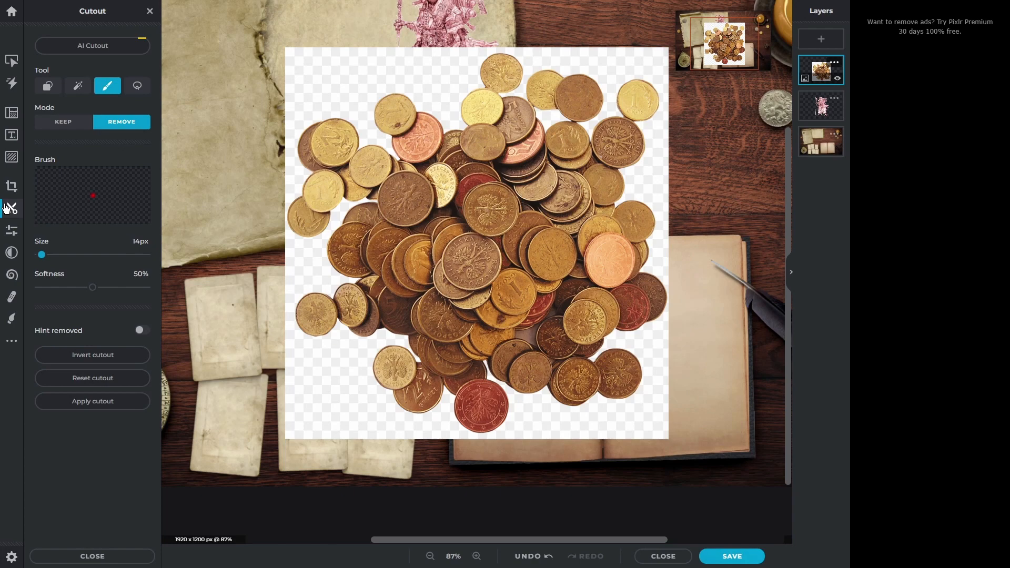
mouse_move(46, 17)
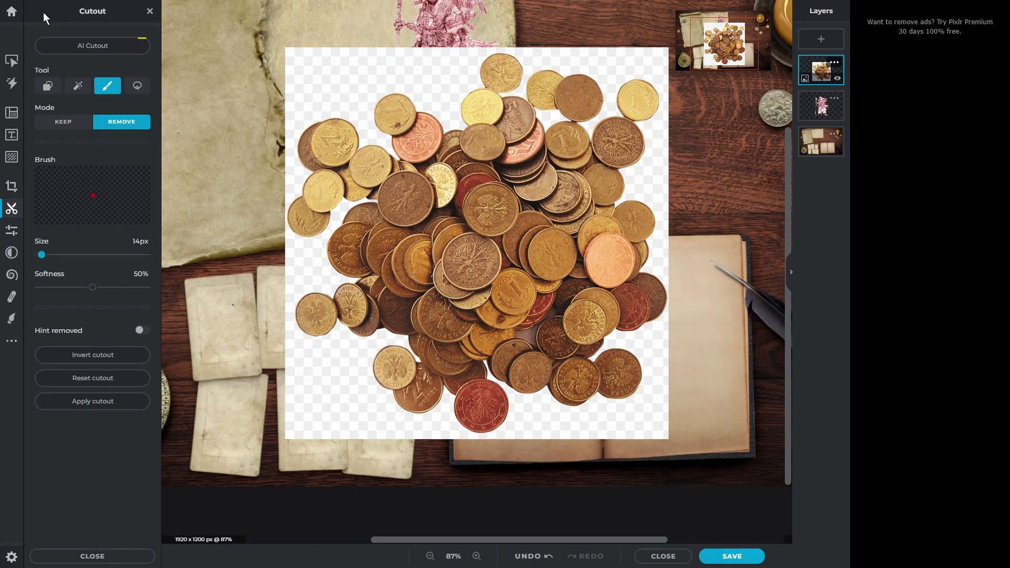
Remove the coins' white background at tolerance 100, then shrink them beside the candle.
left_click(78, 86)
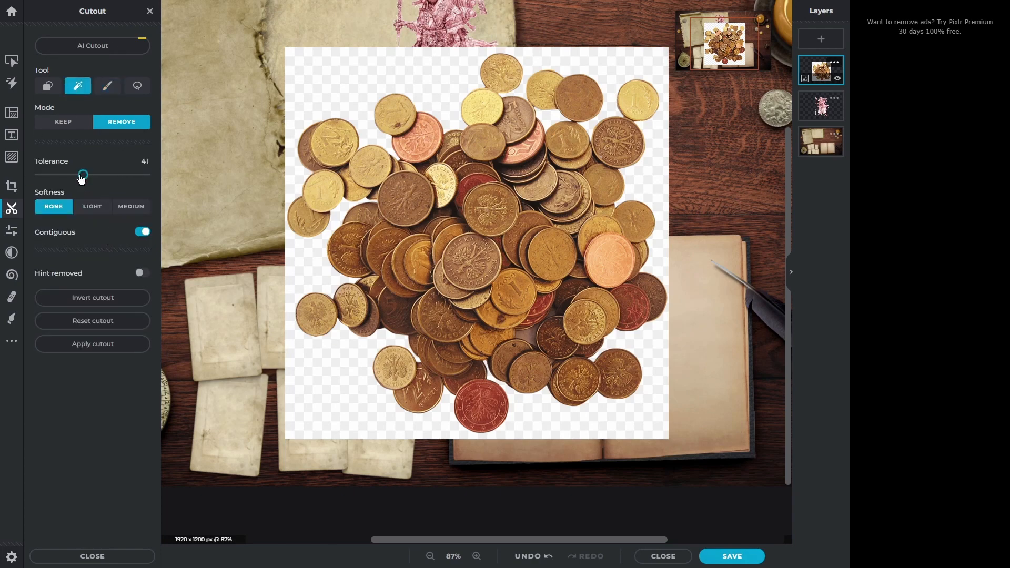
left_click_drag(83, 174, 146, 174)
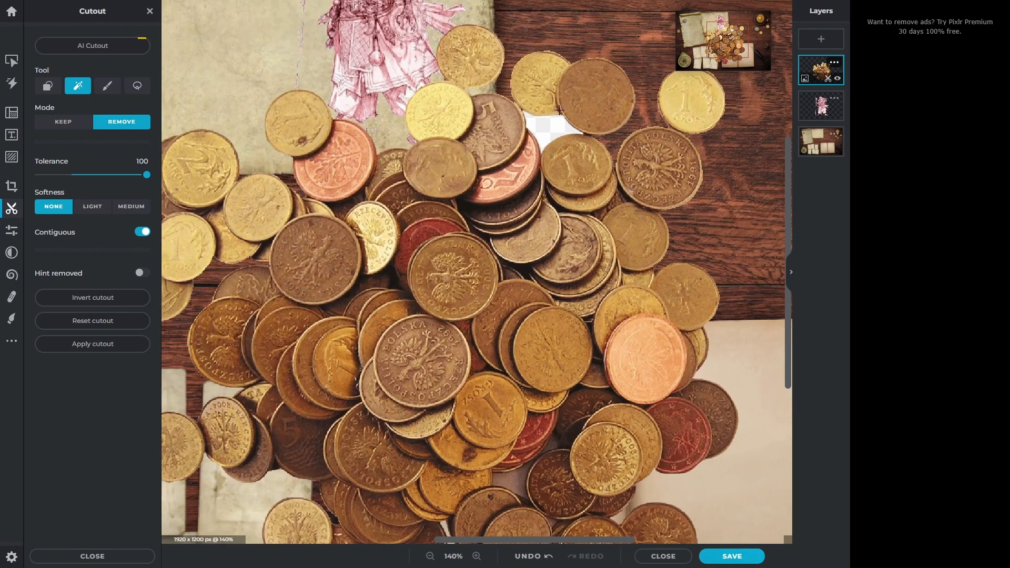
left_click(428, 556)
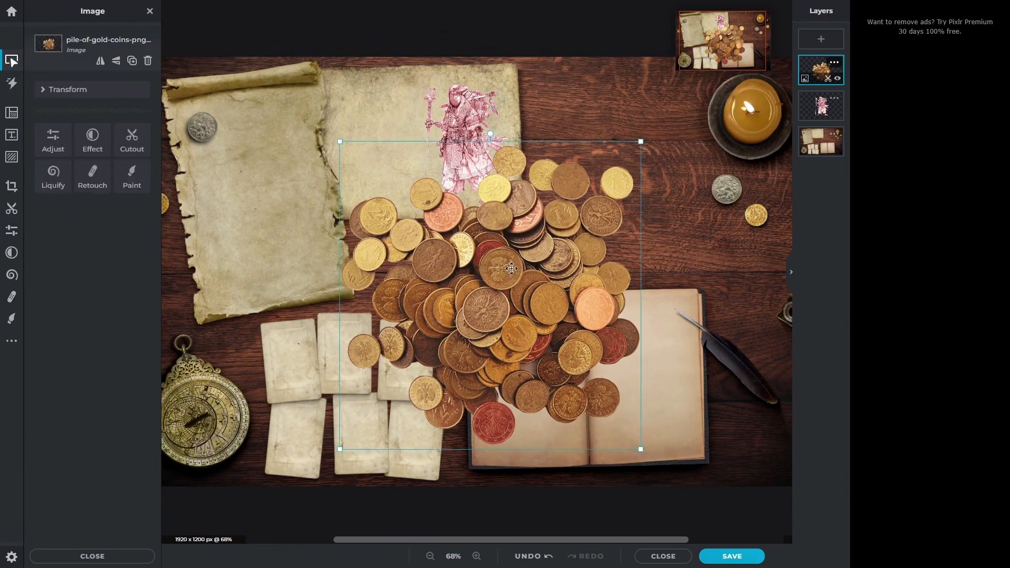
left_click_drag(511, 268, 650, 174)
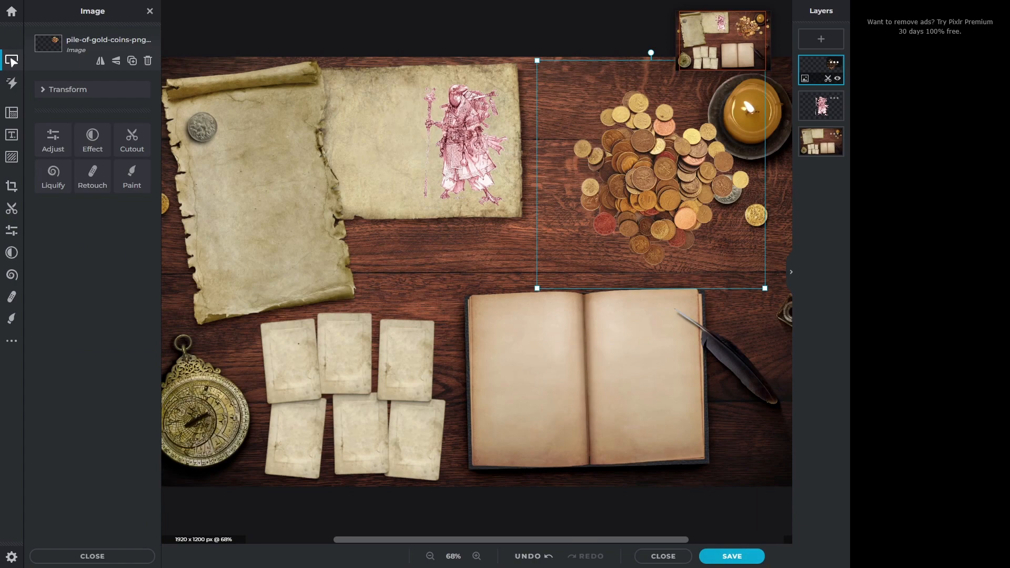
left_click(12, 135)
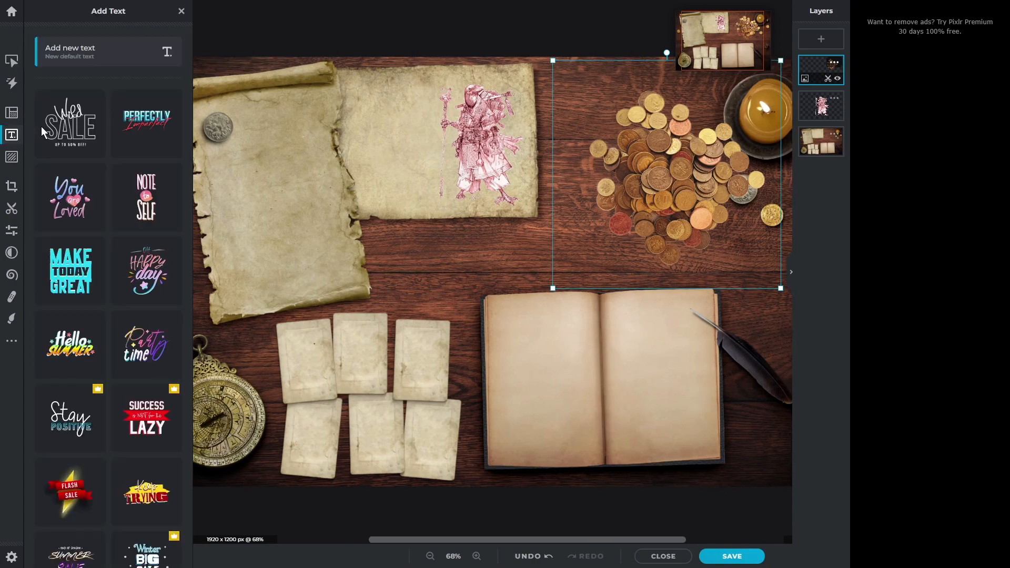
Add black 'Hello World' text in Althens font, uppercase, on the book's left page.
left_click(70, 52)
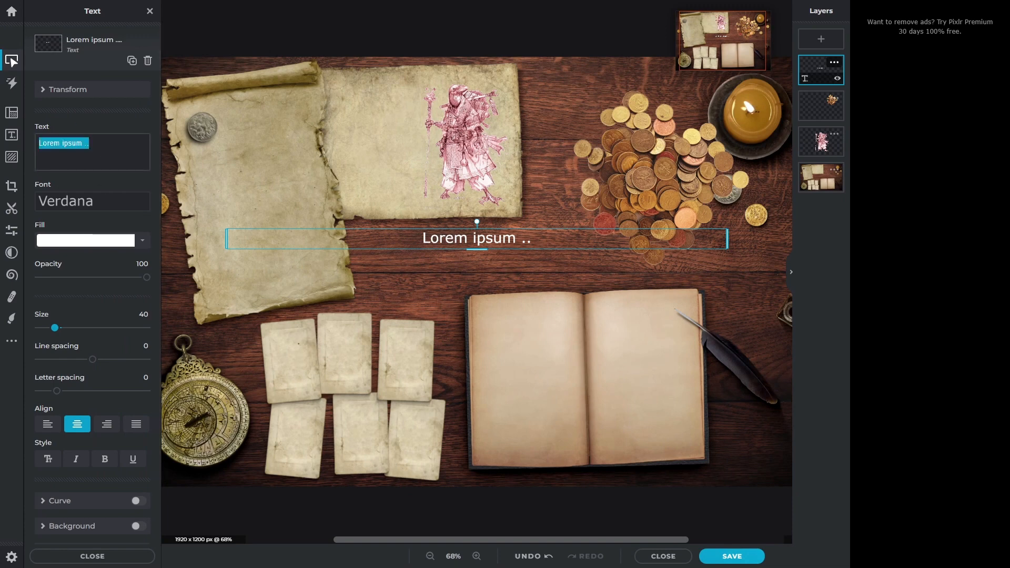
type("Hello Wor")
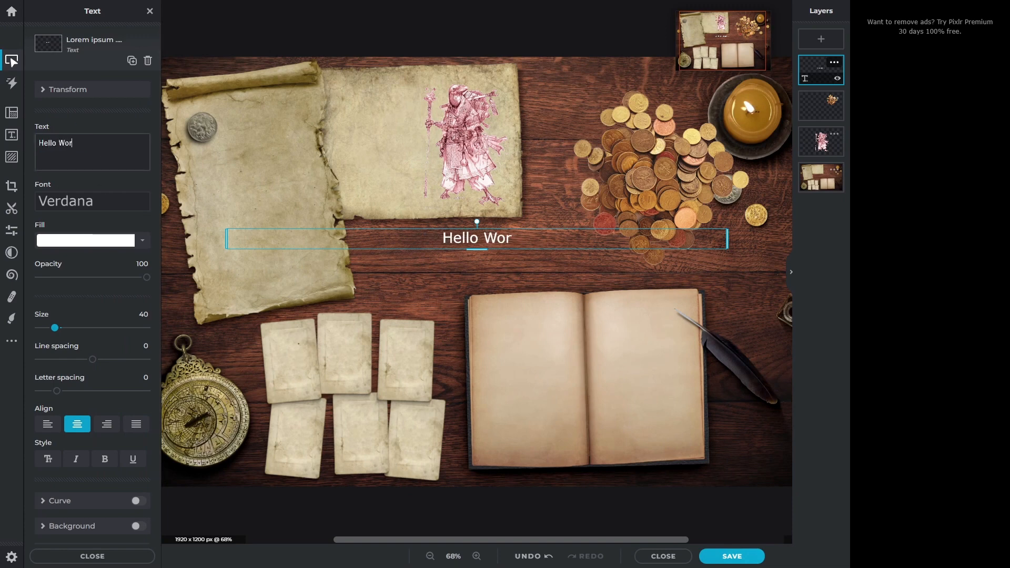
left_click(821, 178)
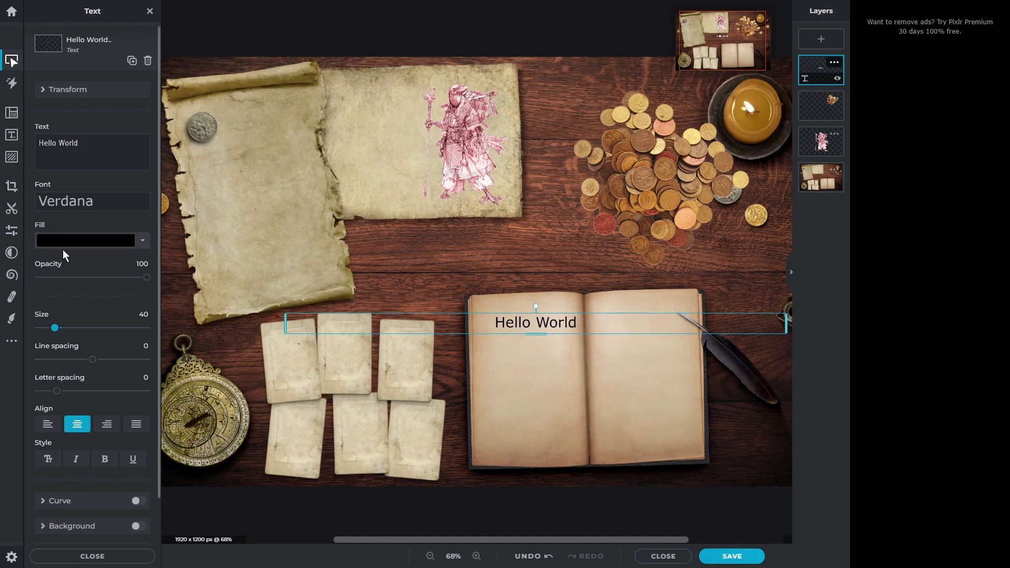
left_click(92, 201)
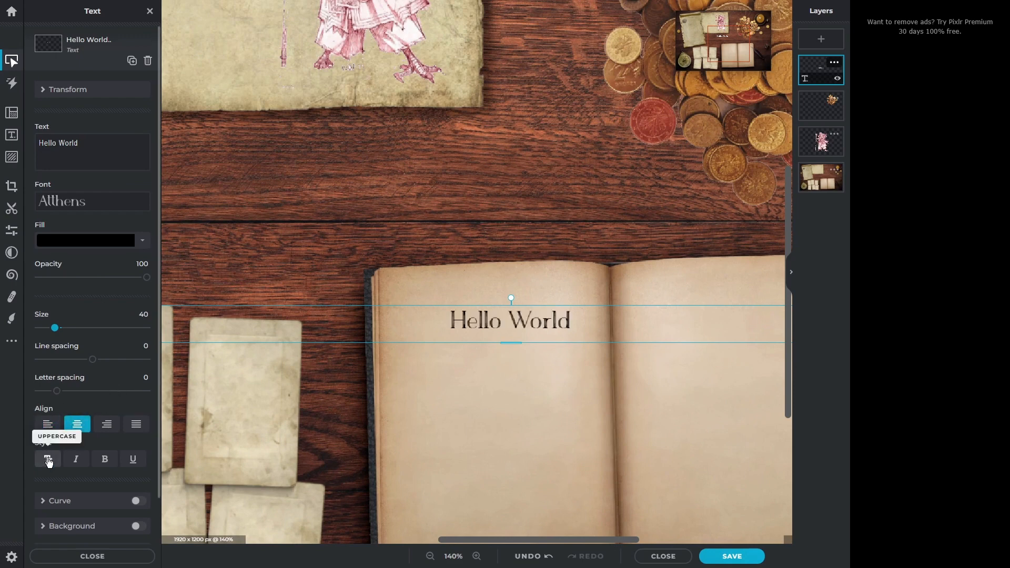
left_click(48, 459)
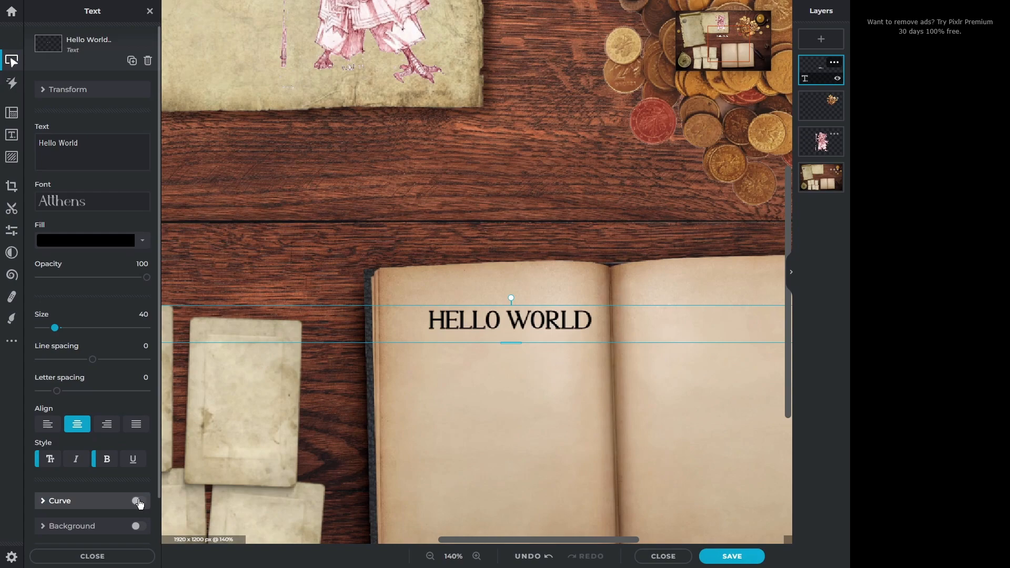
left_click(136, 502)
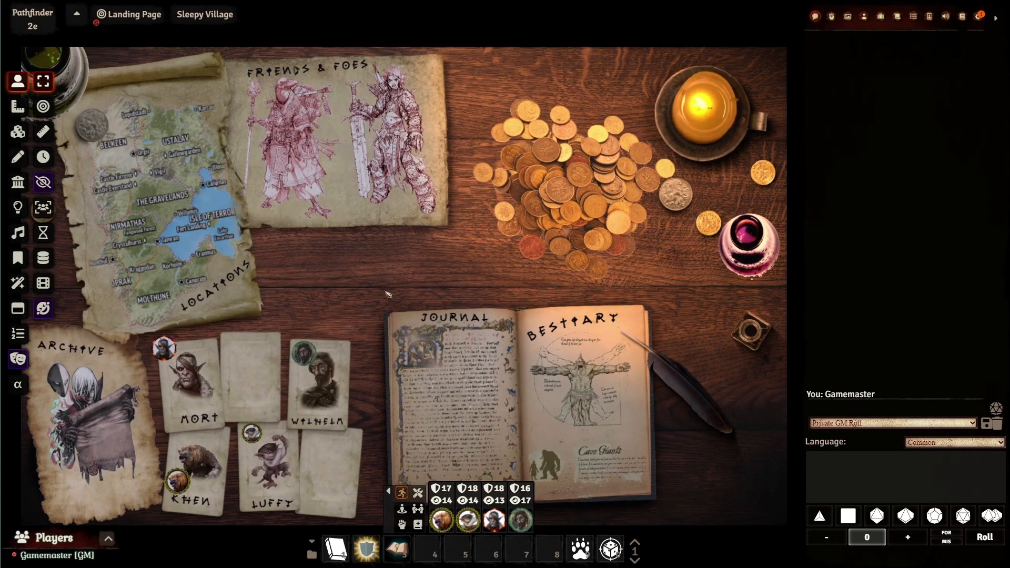
mouse_move(255, 259)
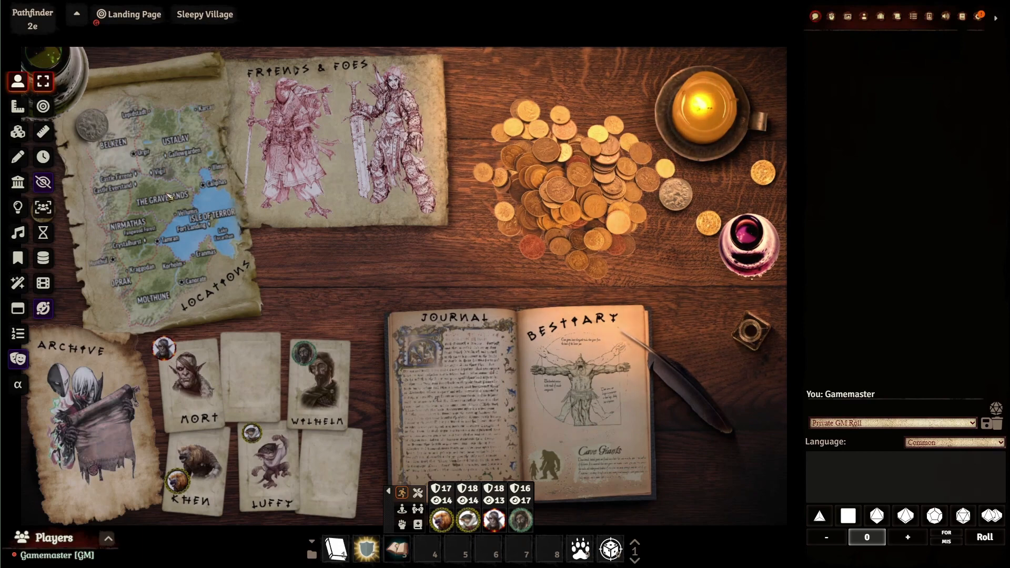
mouse_move(111, 188)
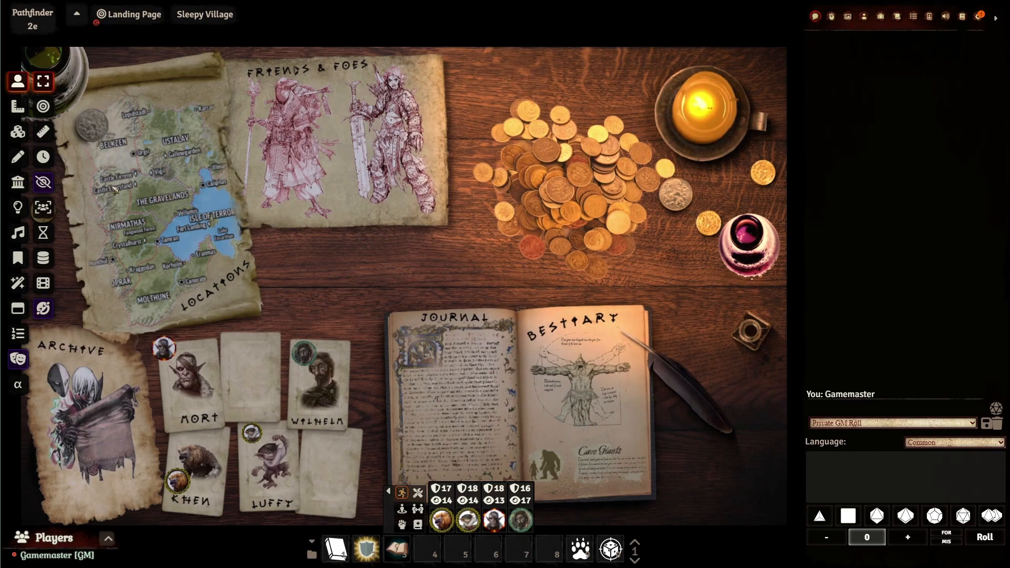
mouse_move(393, 256)
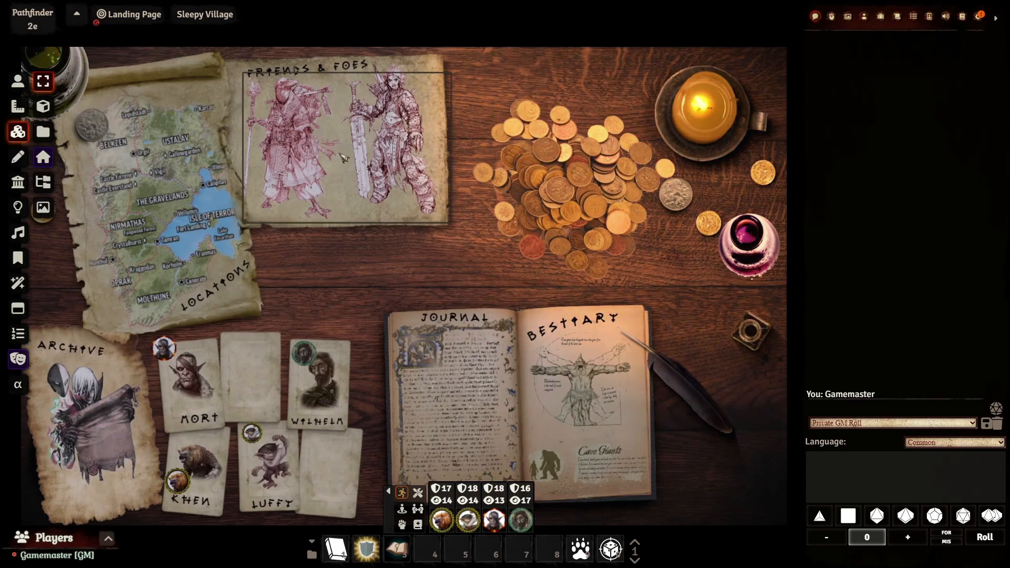
Clear the tile selection and draw a new 600 by 560 tile over the coins.
left_click(93, 426)
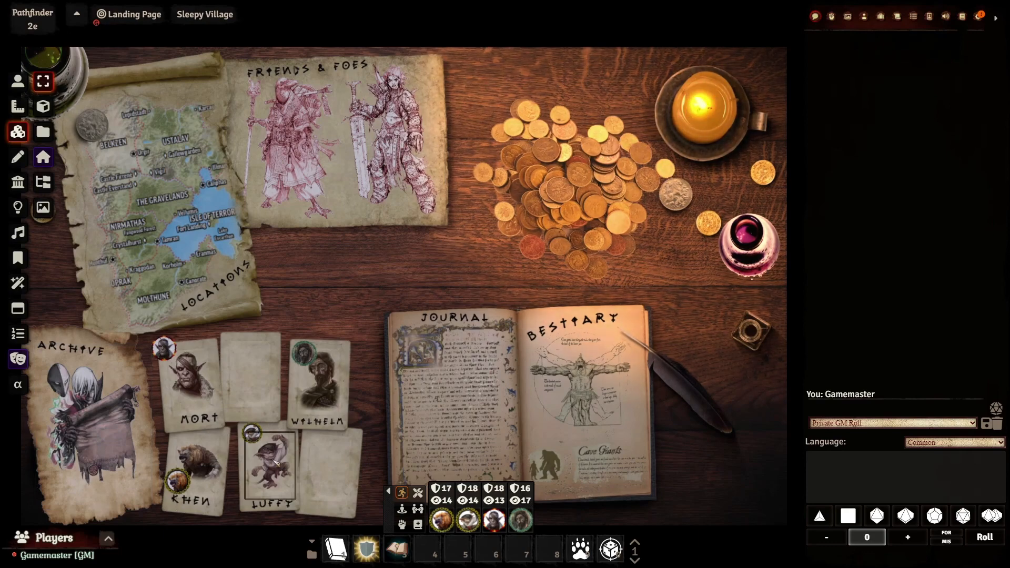
left_click(18, 80)
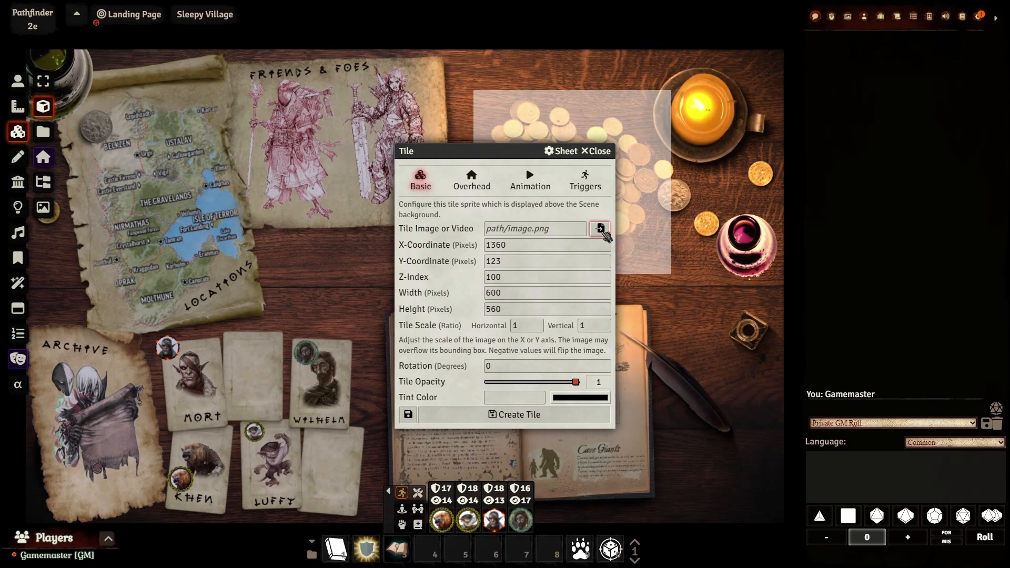
mouse_move(599, 229)
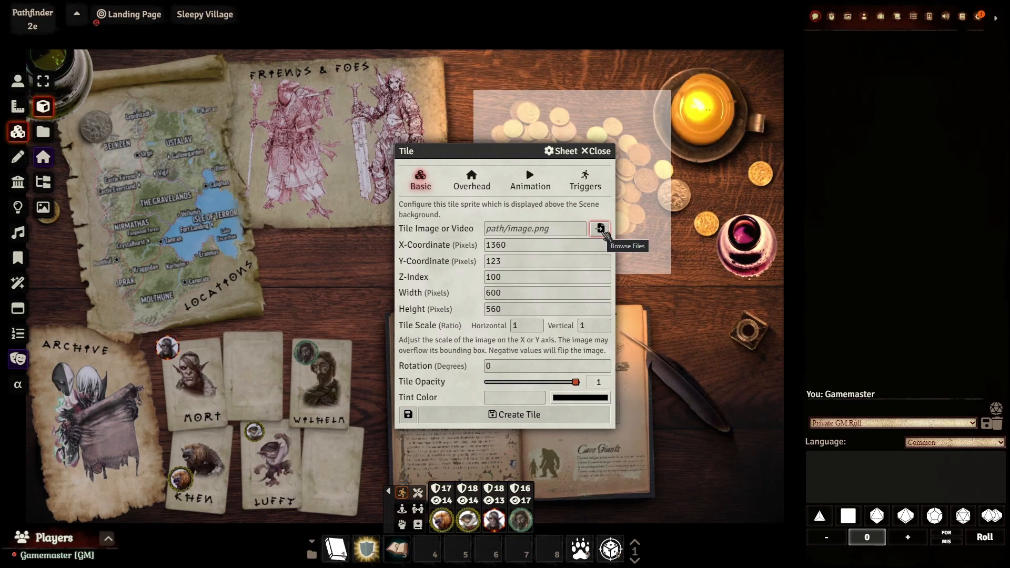
Set the coin tile's image to transparently.png and bring up its trigger settings.
left_click(599, 227)
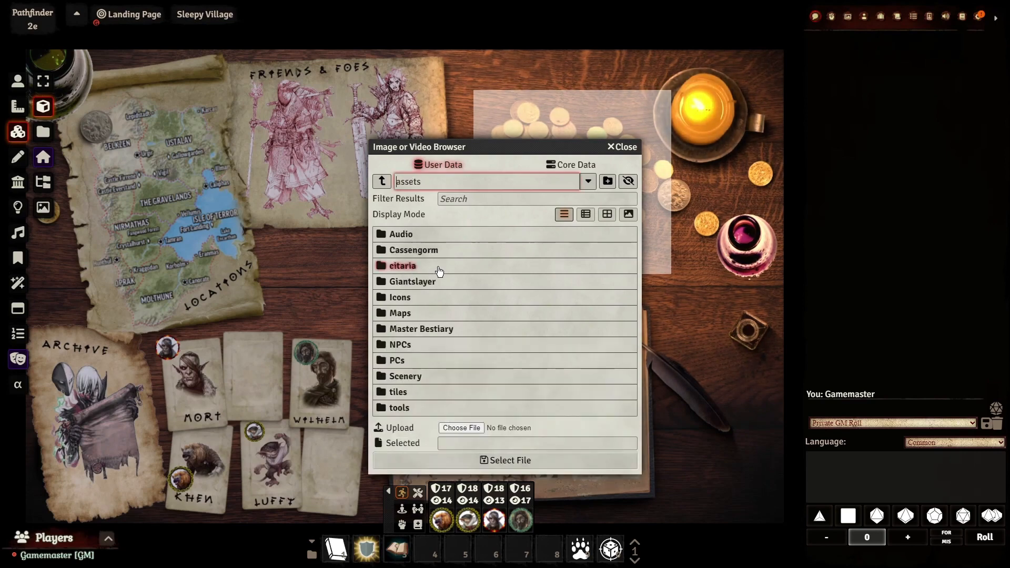
mouse_move(399, 313)
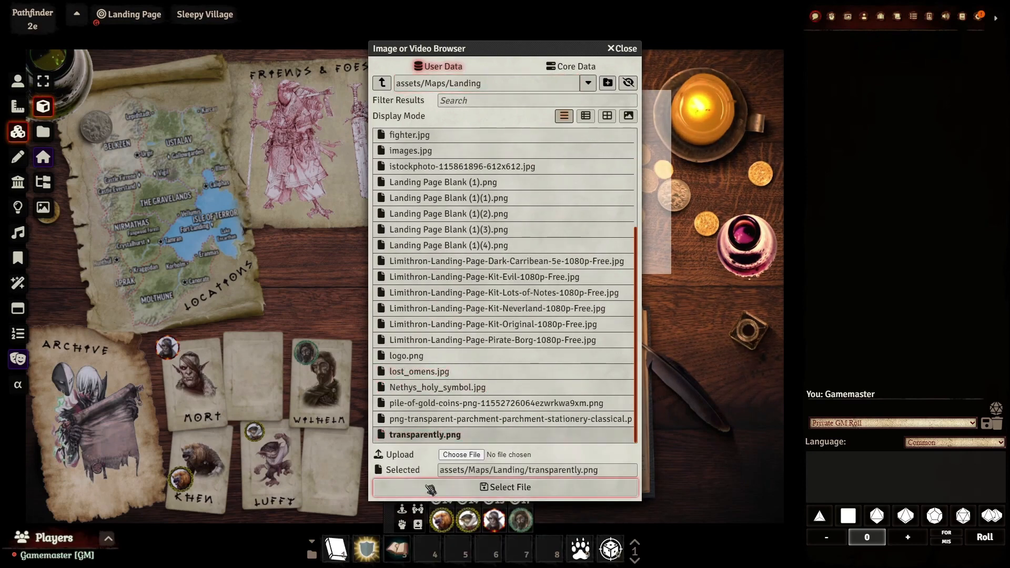
left_click(505, 487)
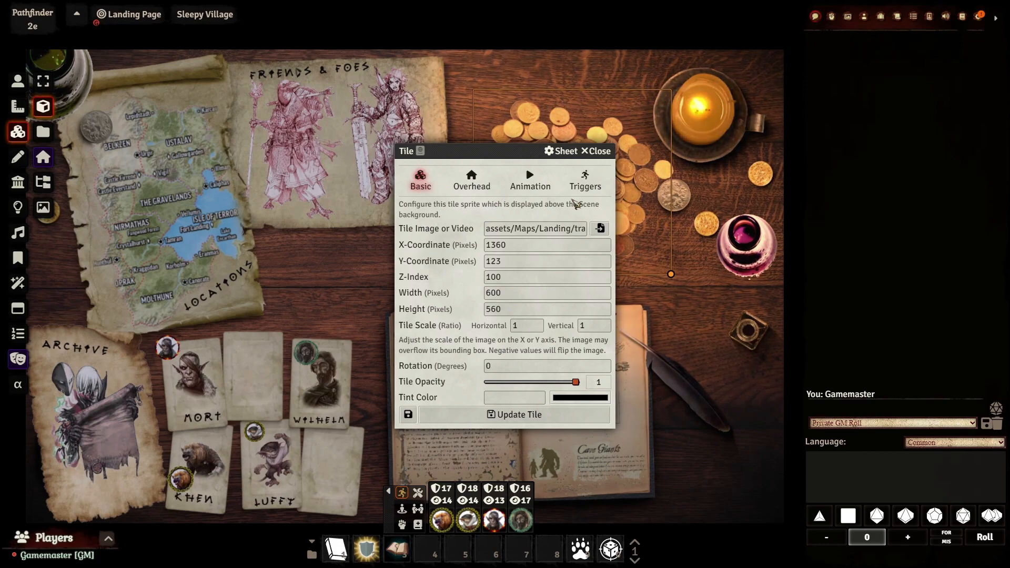
left_click(583, 179)
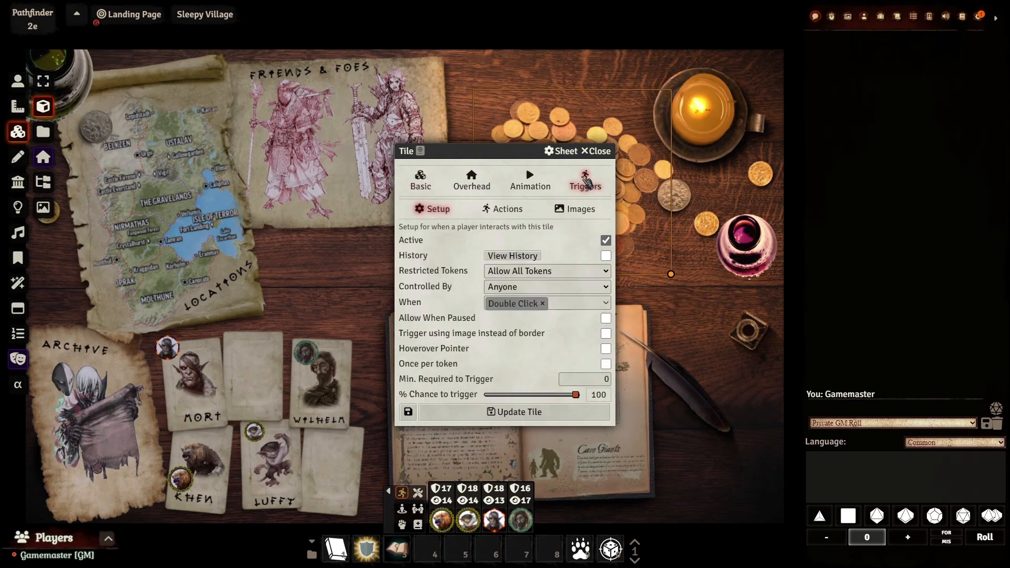
mouse_move(469, 267)
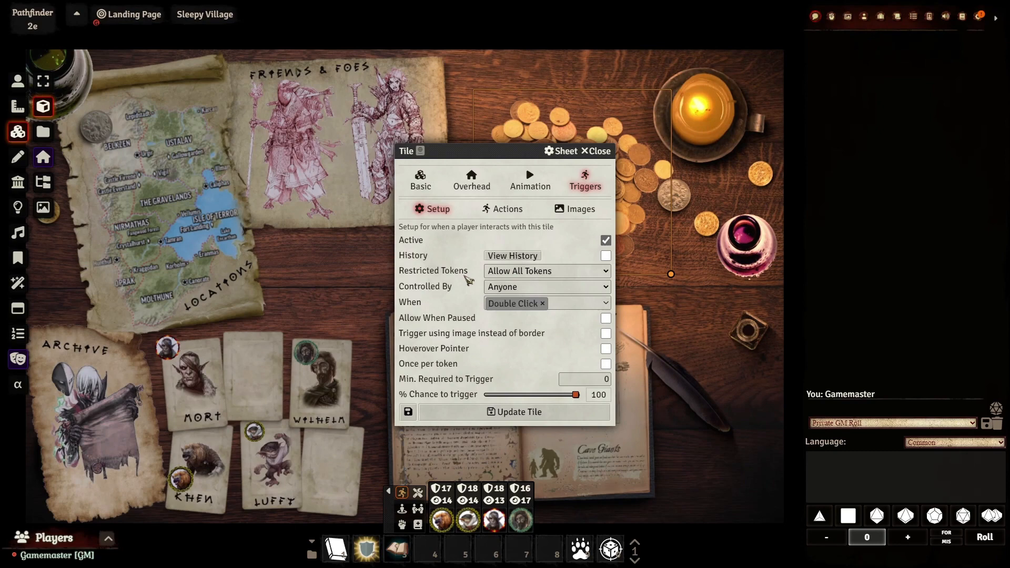
Review the trigger's Controlled By and Double Click settings, then show its empty Actions list.
left_click(546, 287)
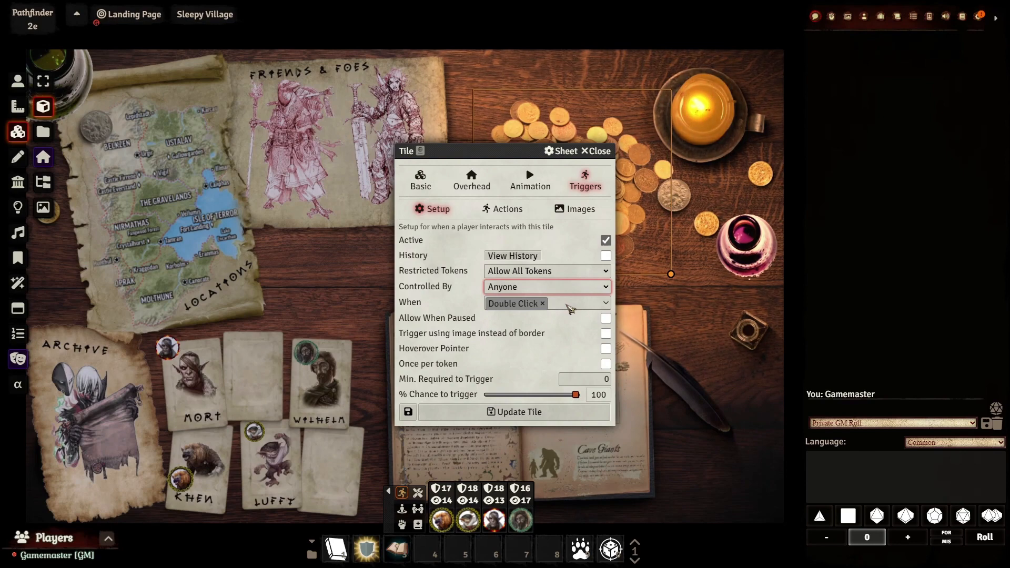
left_click(602, 303)
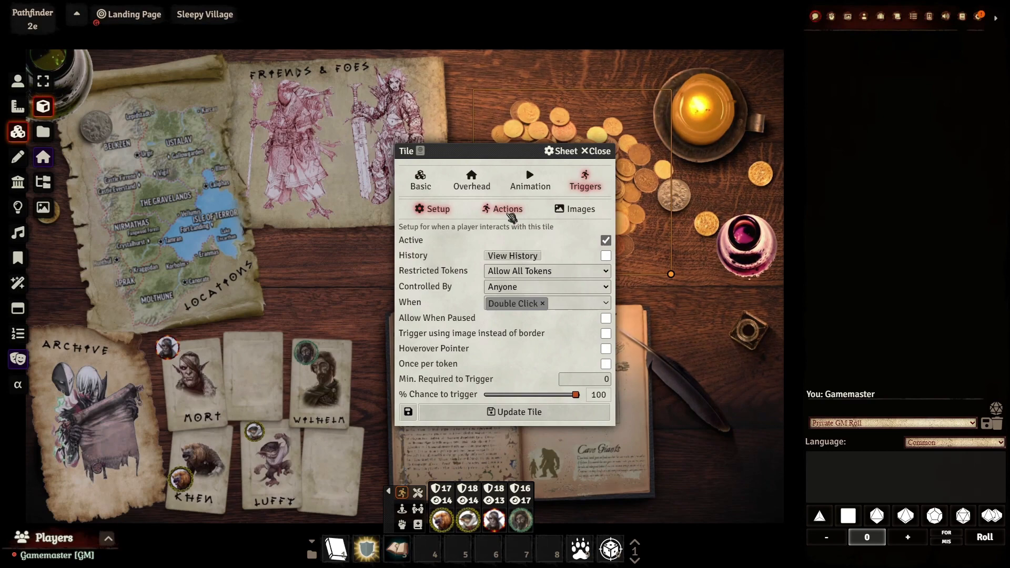
left_click(508, 209)
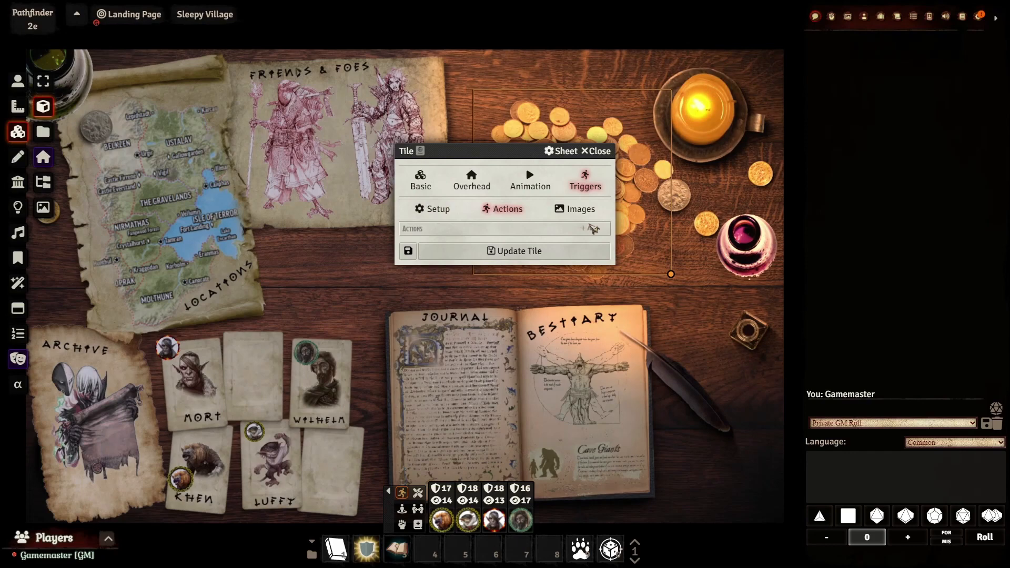
Add a new trigger action and create a journal entry named Loot.
left_click(591, 229)
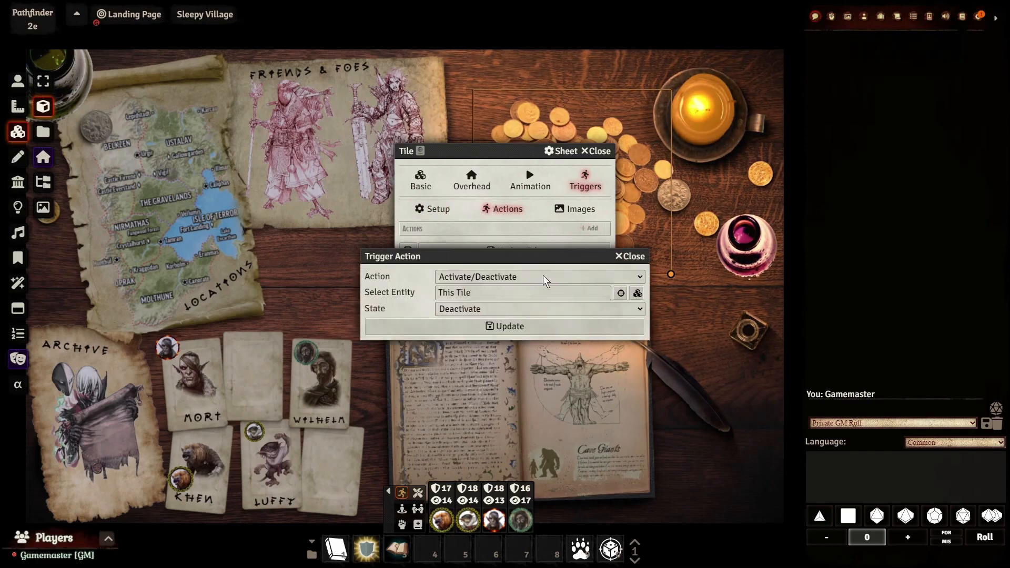
left_click(538, 276)
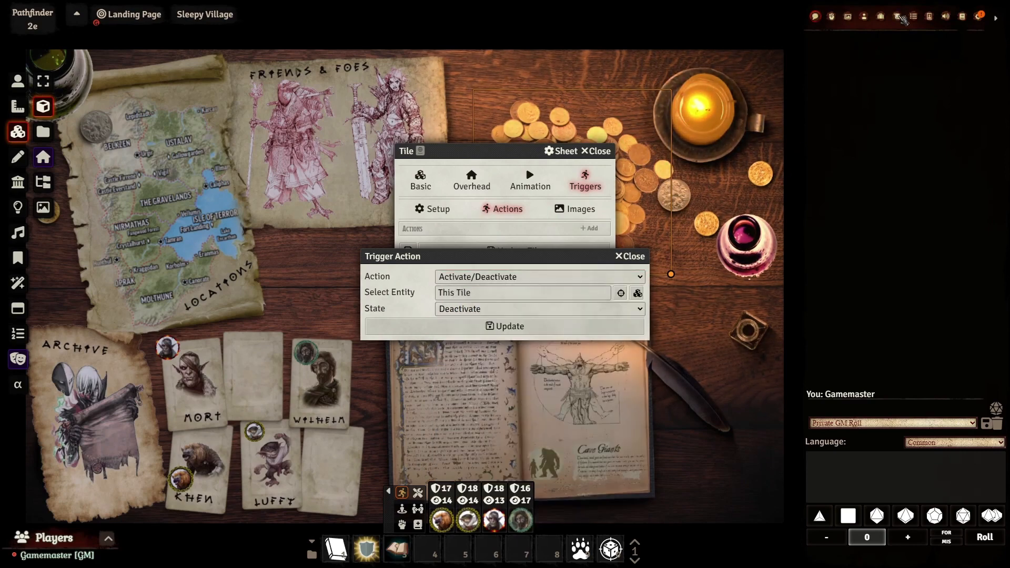
left_click(896, 16)
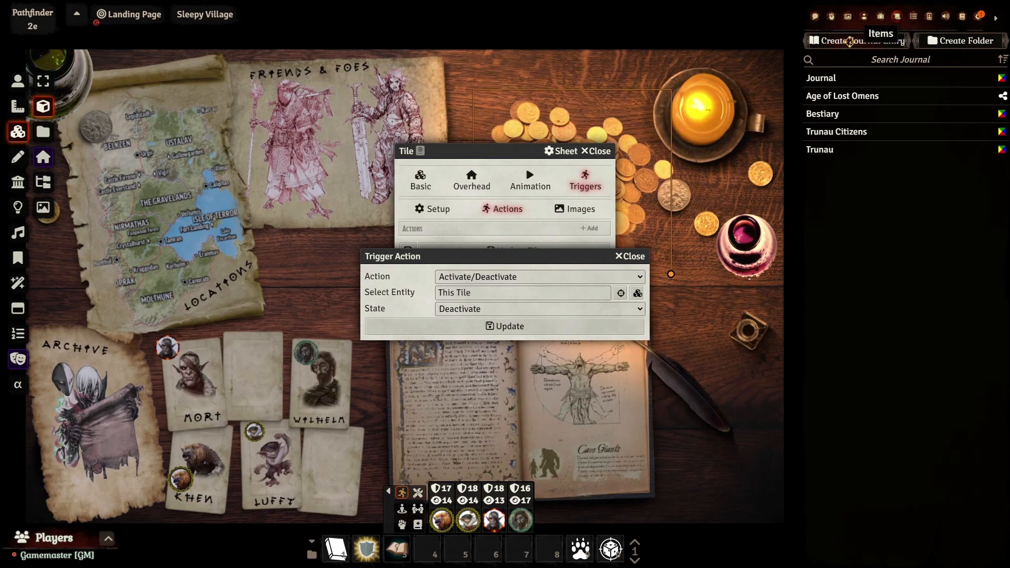
type("Loo")
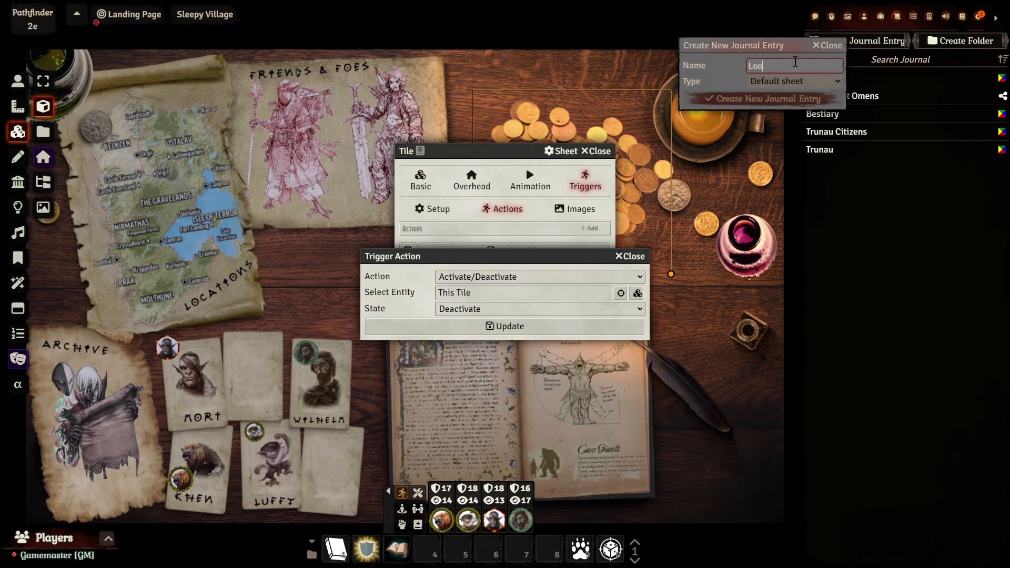
left_click(767, 98)
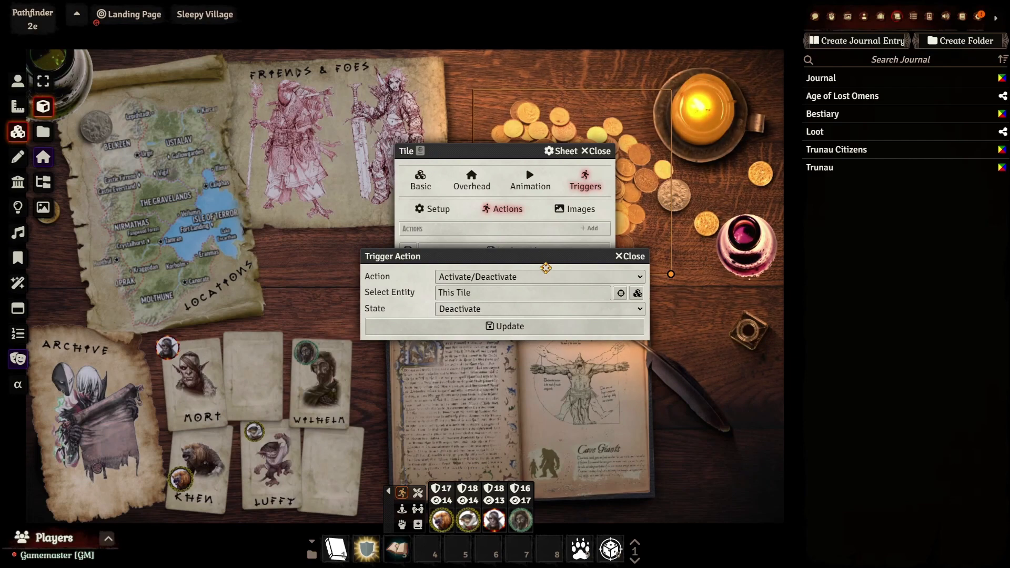
left_click(538, 277)
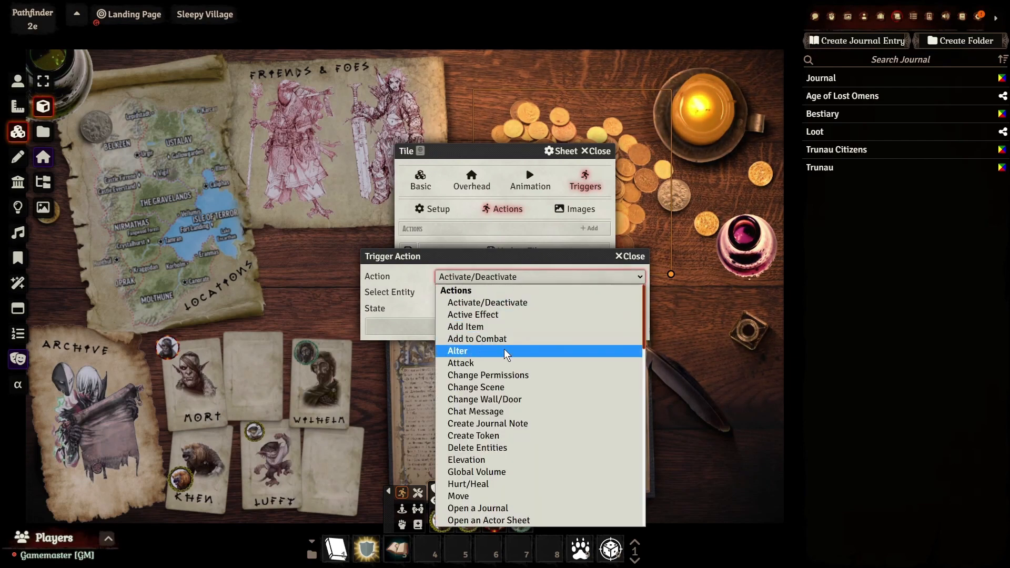
mouse_move(505, 507)
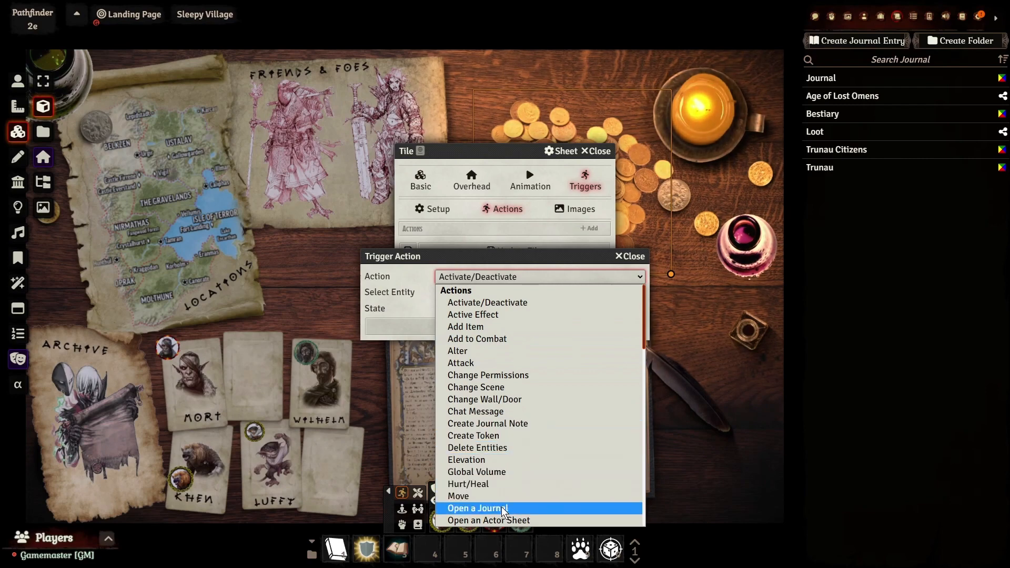
Make the coin tile's action open the Loot journal for the Triggering Player, and save the tile.
left_click(476, 508)
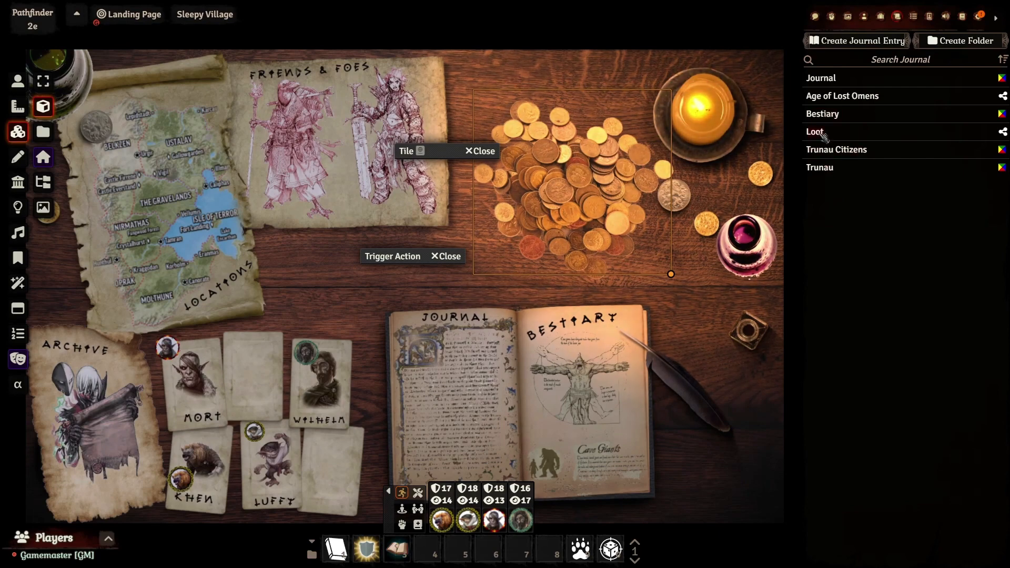
left_click(392, 256)
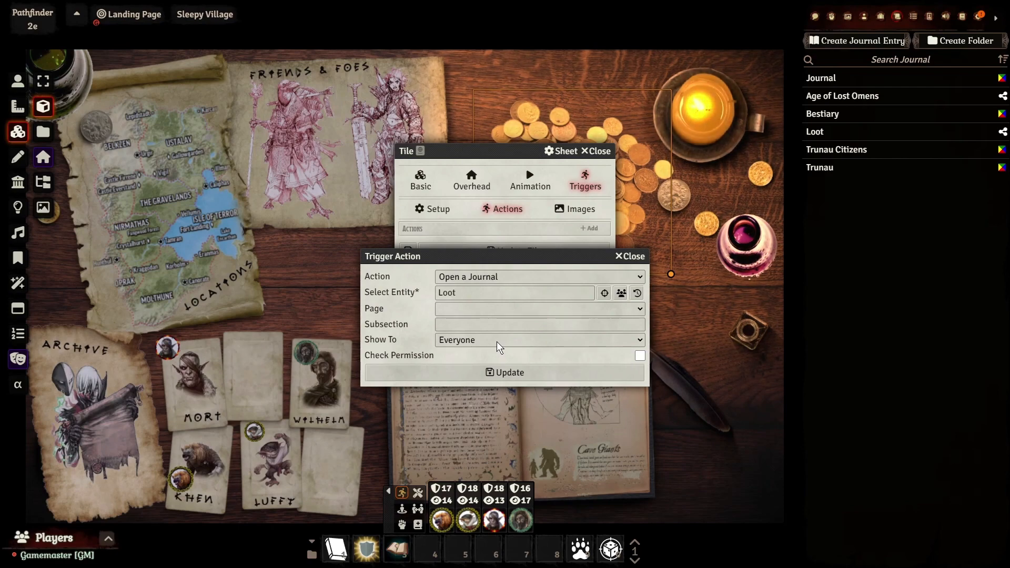
left_click(537, 340)
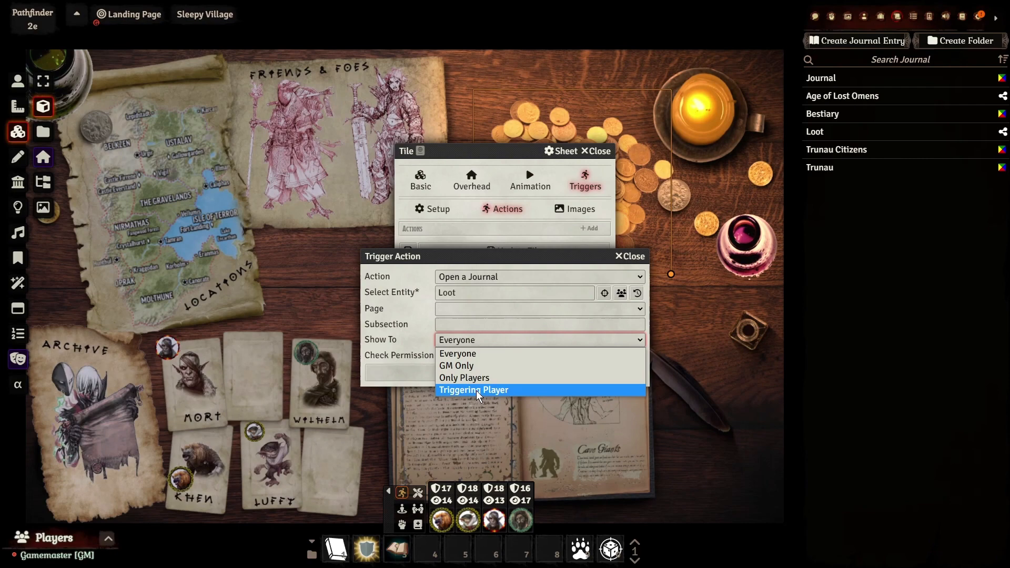
left_click(474, 390)
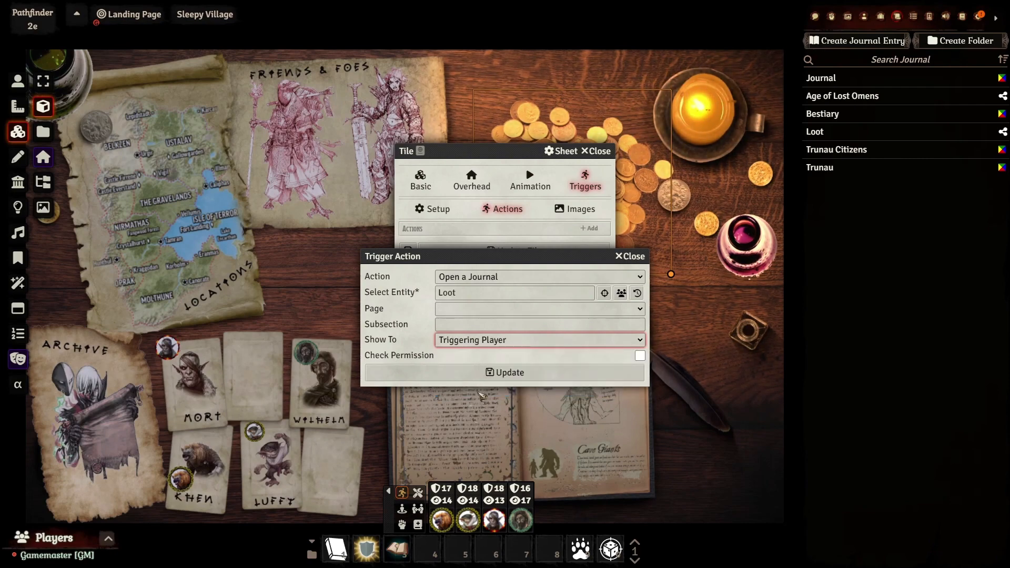
left_click(505, 372)
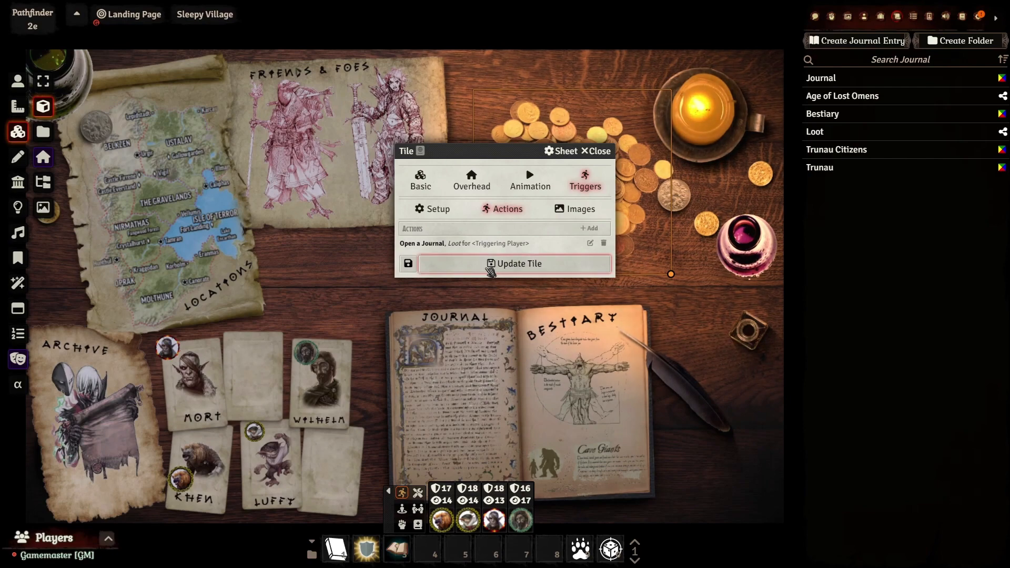
left_click(519, 263)
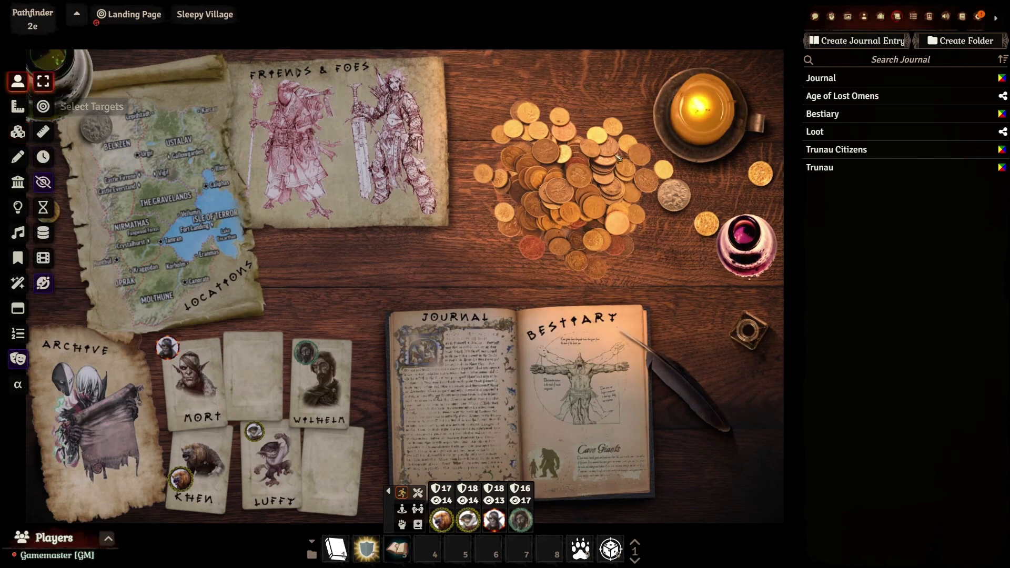
mouse_move(568, 196)
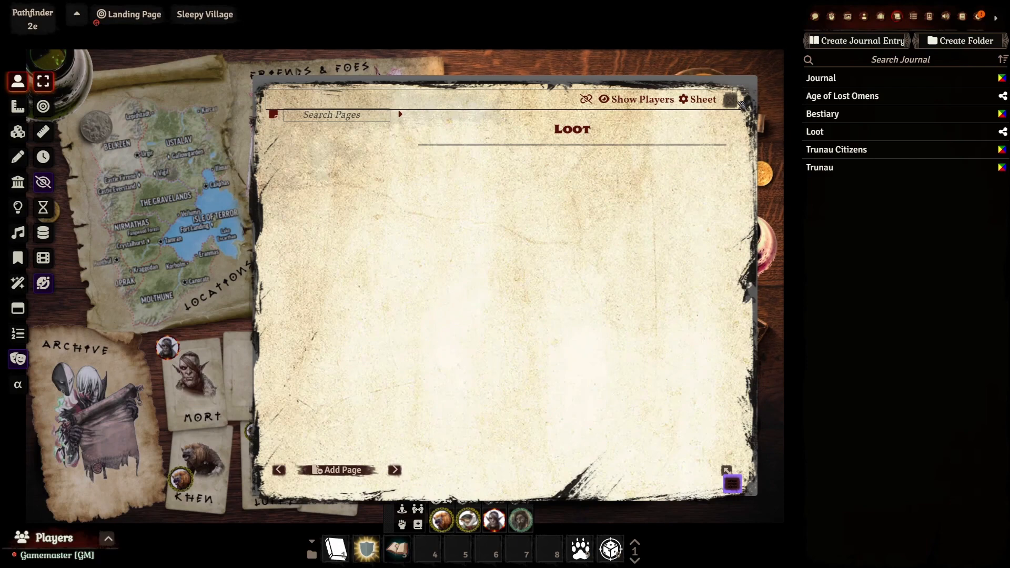
Close the Loot journal, Mort Grognozzle's character sheet and the Journal entry after testing.
left_click(735, 101)
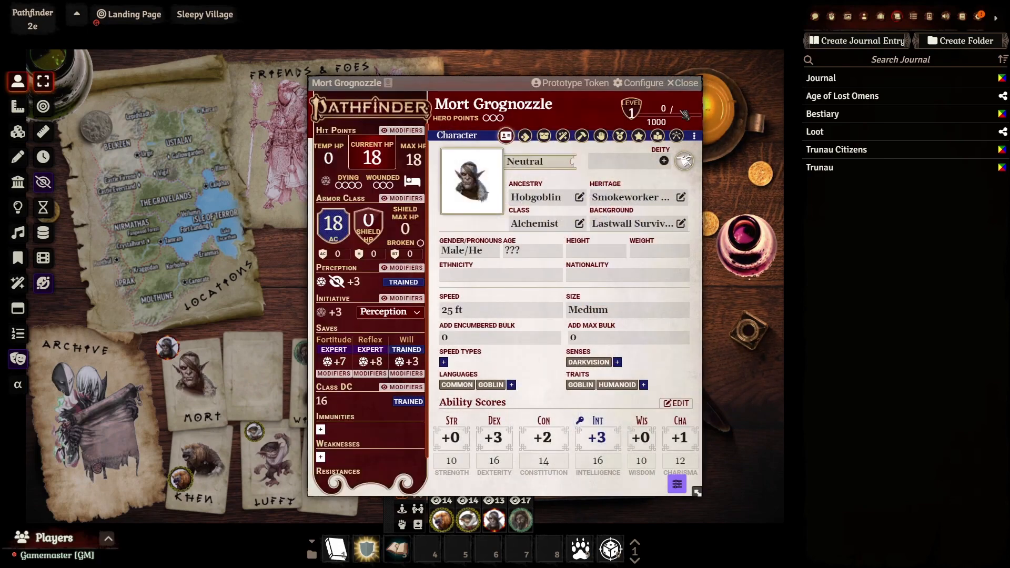
left_click(683, 82)
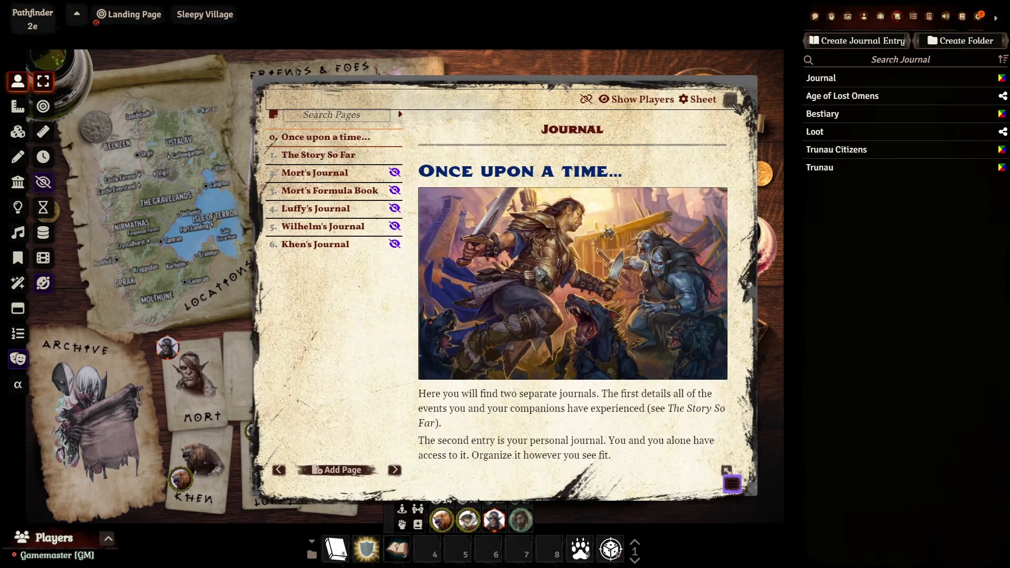
left_click(735, 101)
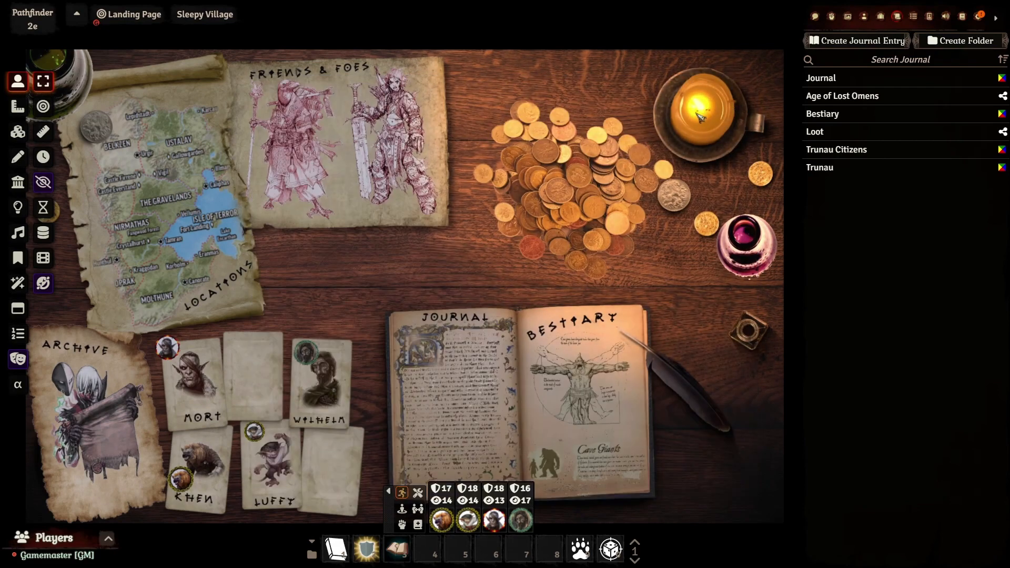
mouse_move(219, 348)
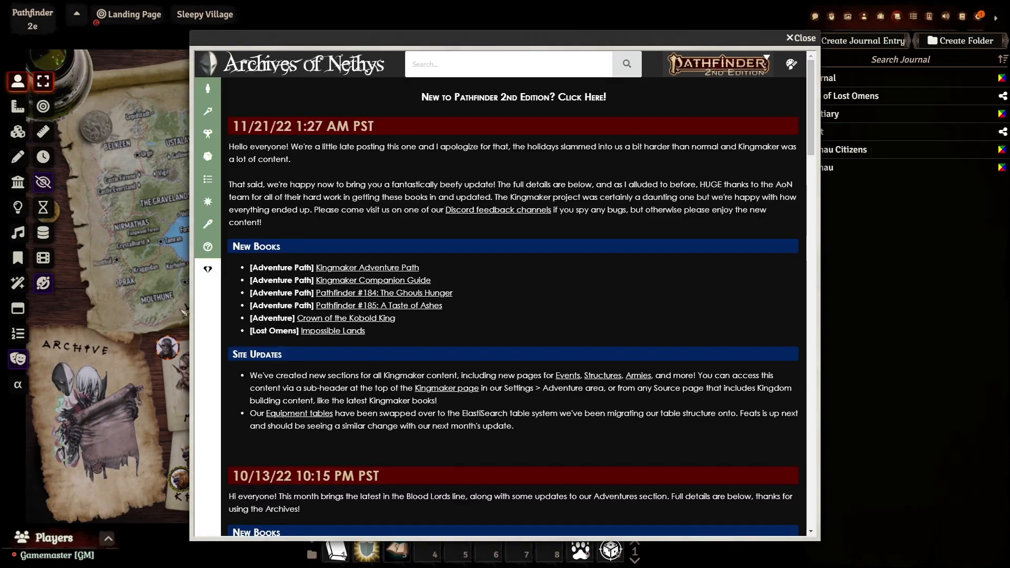
Close the Archives of Nethys web viewer.
left_click(800, 38)
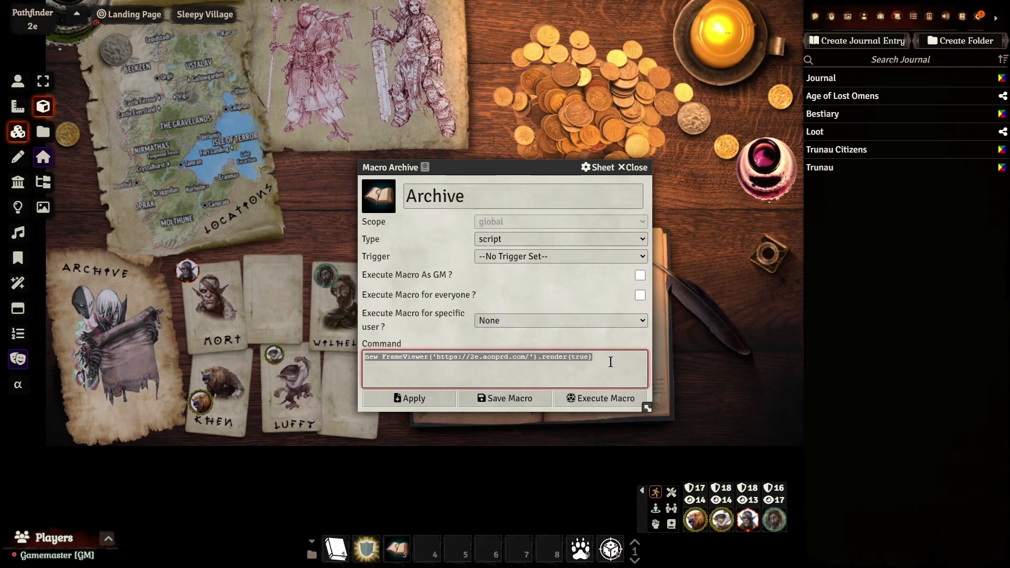
Save the Archive macro so it shows the Archives of Nethys site.
left_click(435, 373)
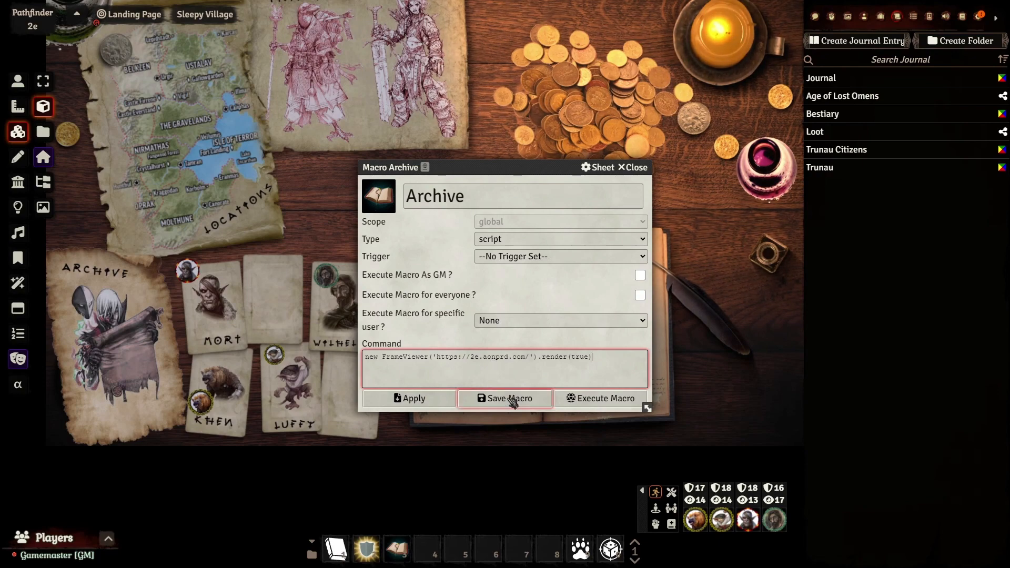
left_click(506, 398)
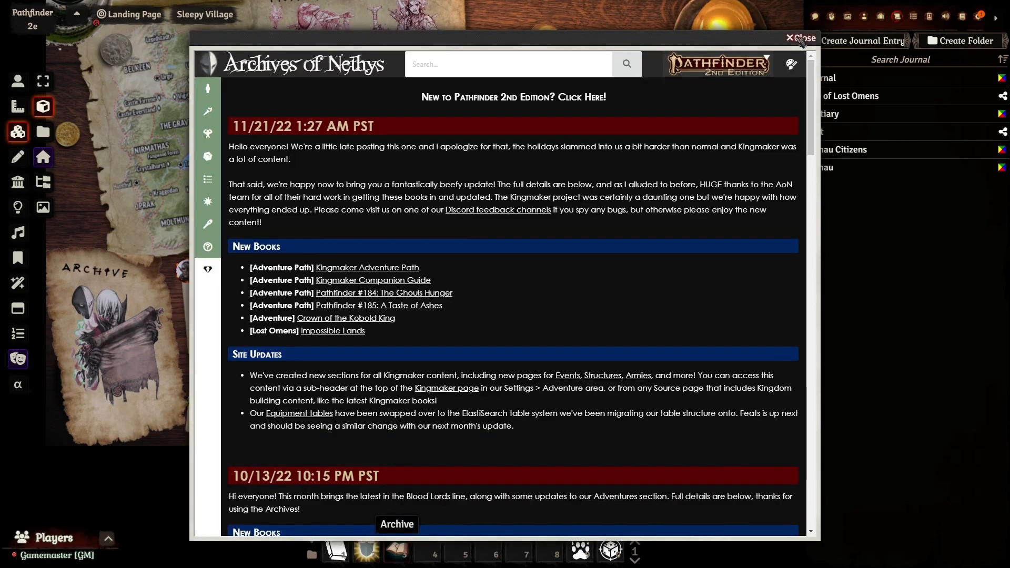
Close the viewer and review the Archive tile's Run Macro and Play Sound actions.
left_click(793, 39)
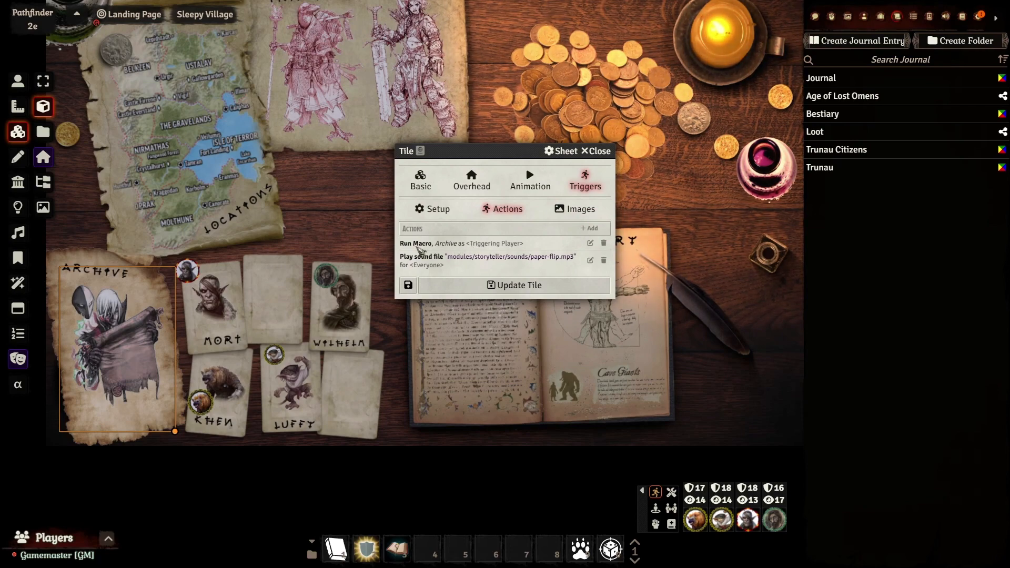
mouse_move(433, 254)
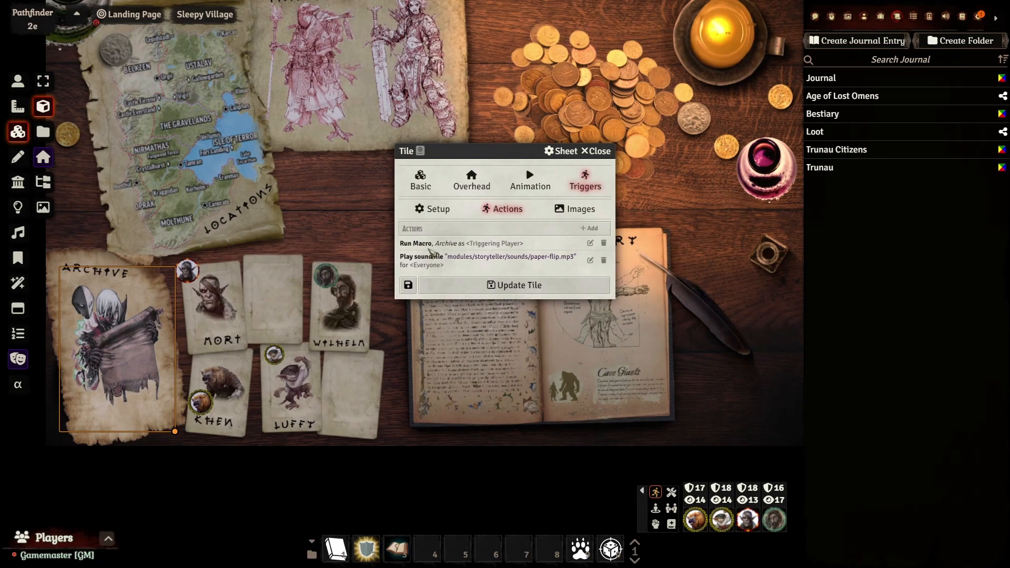
left_click(589, 243)
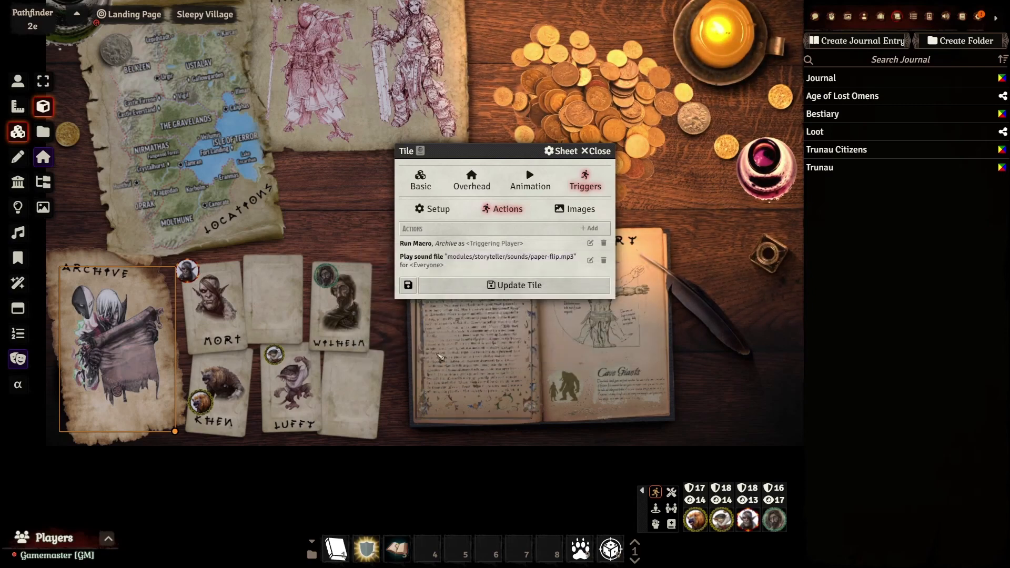
left_click(596, 151)
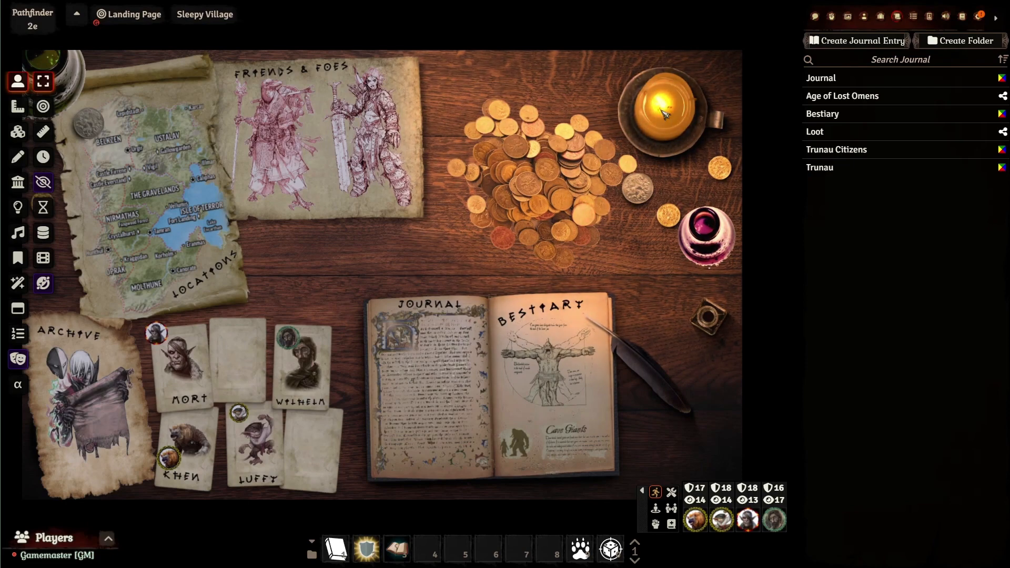
mouse_move(621, 127)
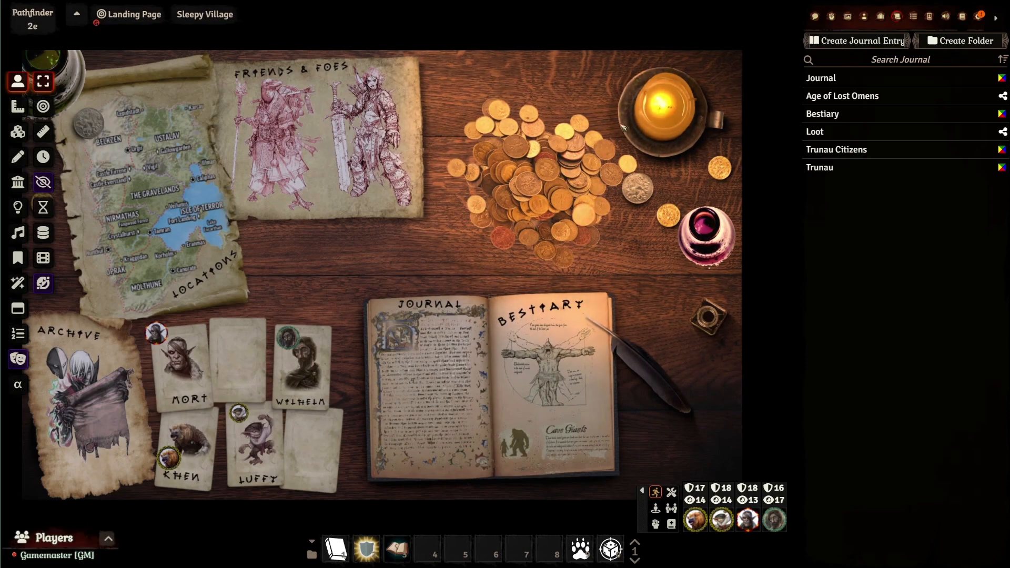